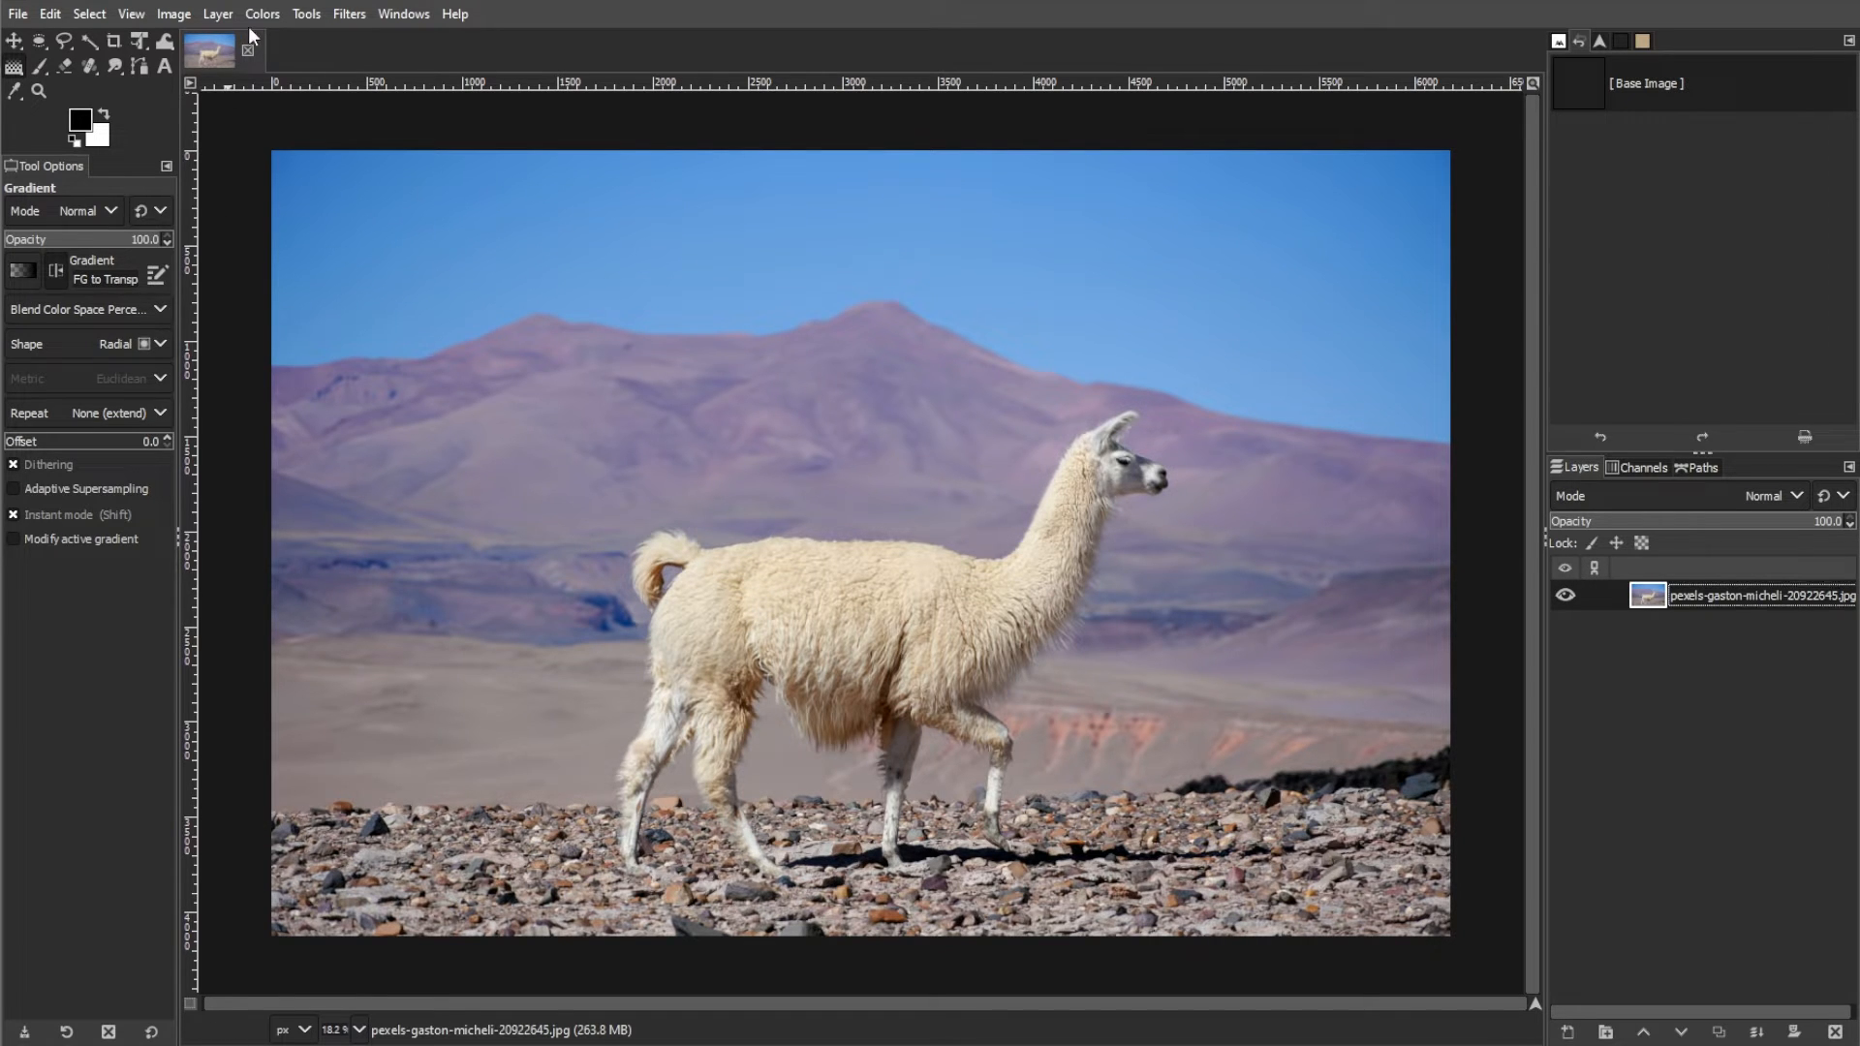
Create a transparent layer named 'New Layer' over the llama photo.
{"action": "left_click", "coordinate": [17, 12]}
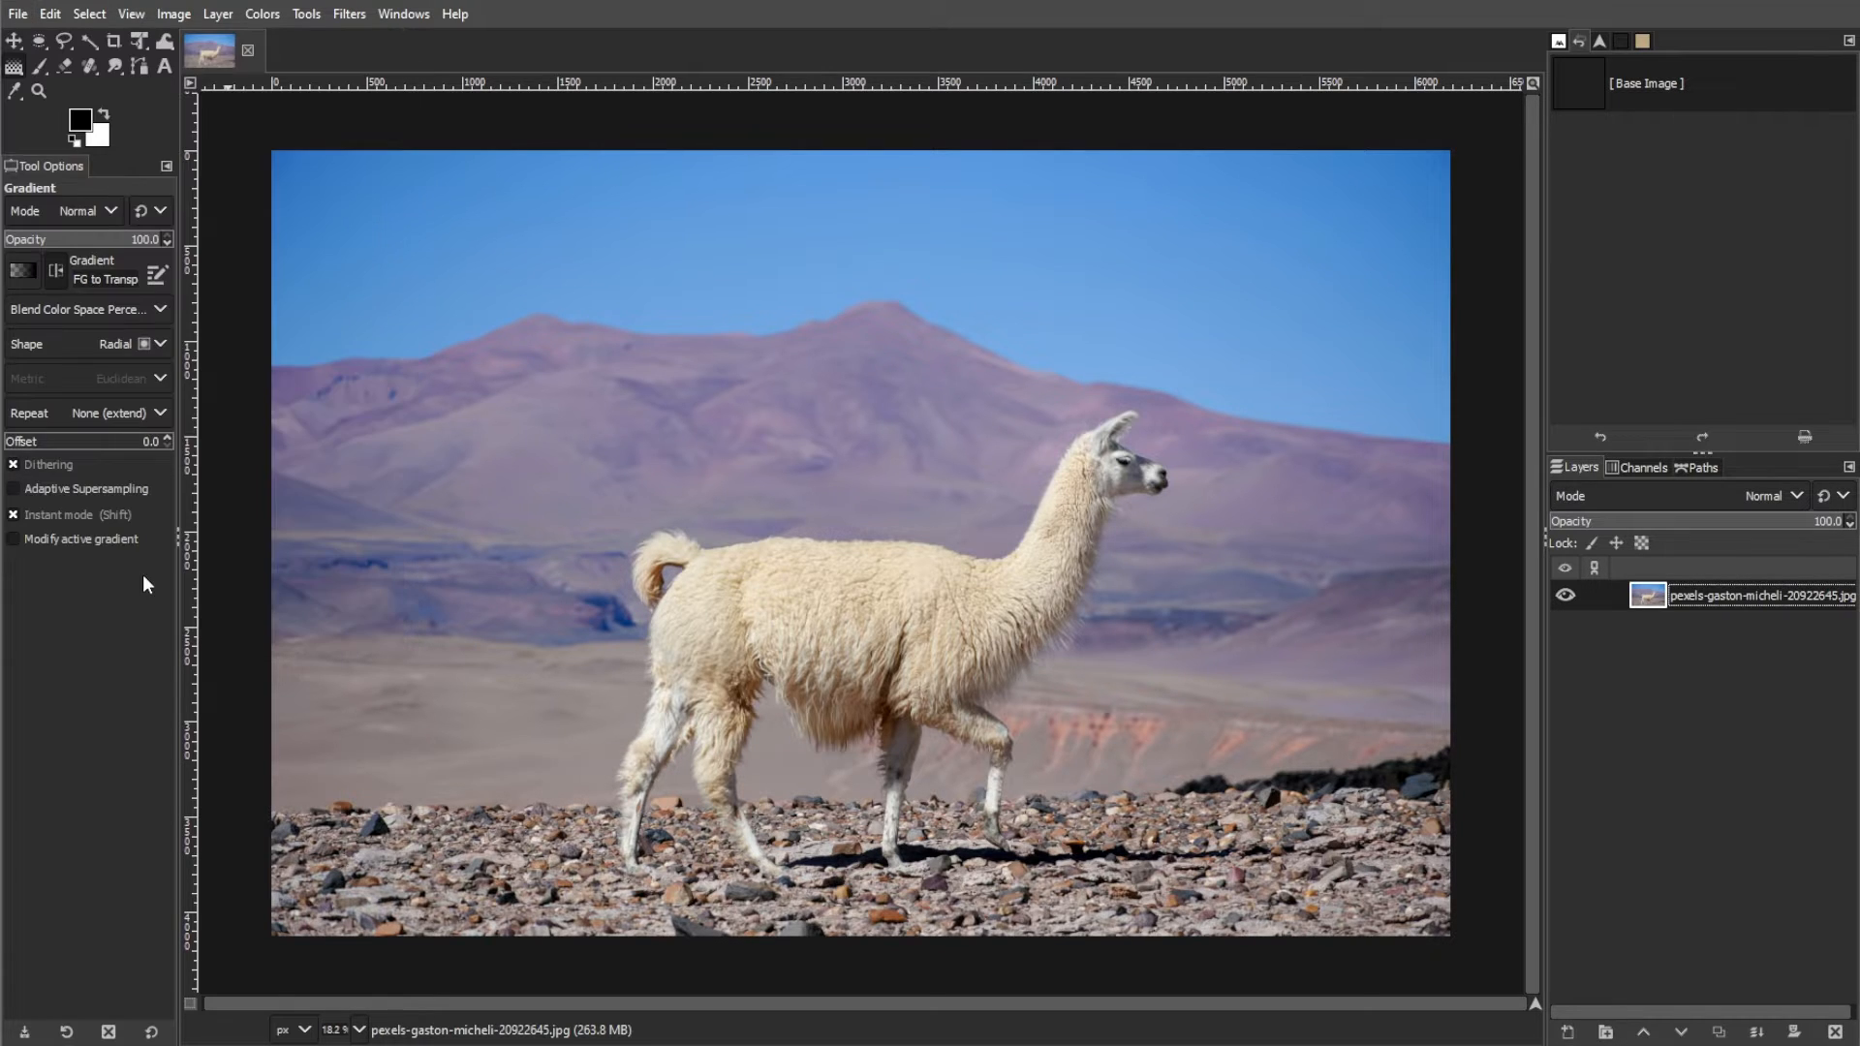
{"action": "mouse_move", "coordinate": [1301, 878]}
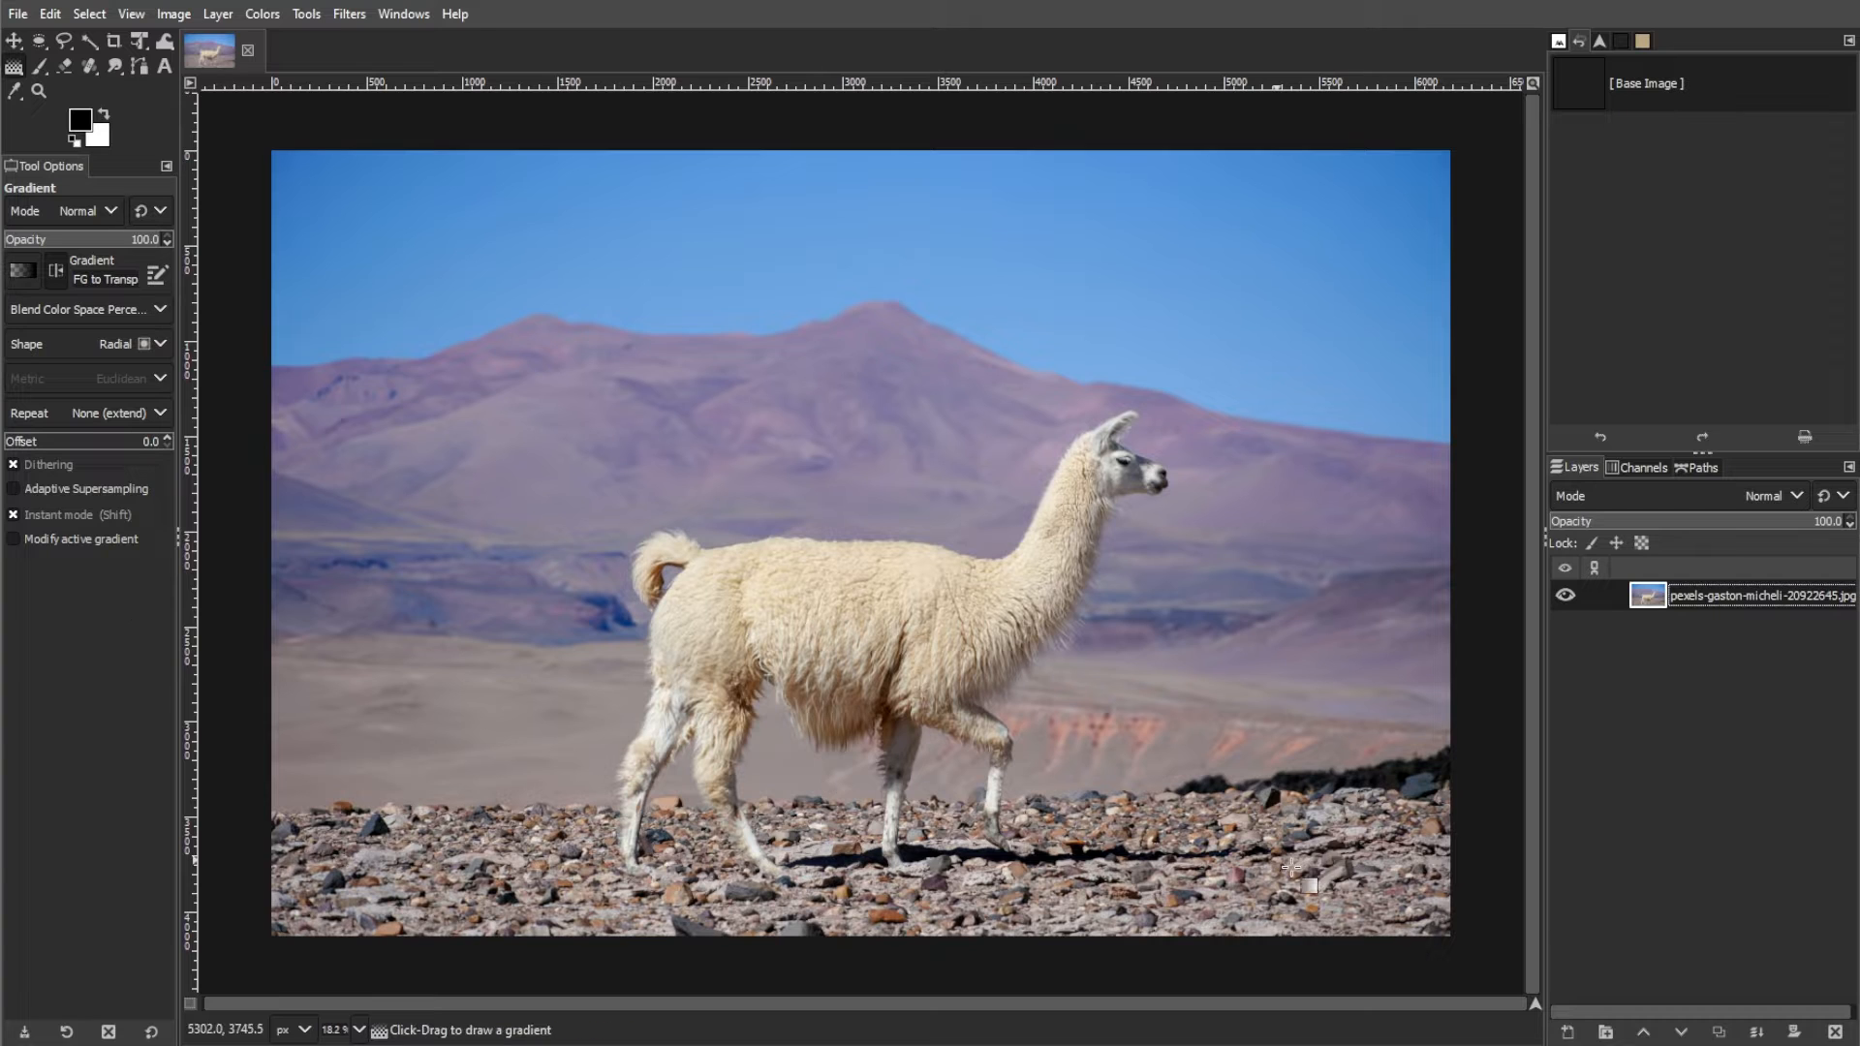
{"action": "left_click", "coordinate": [217, 13]}
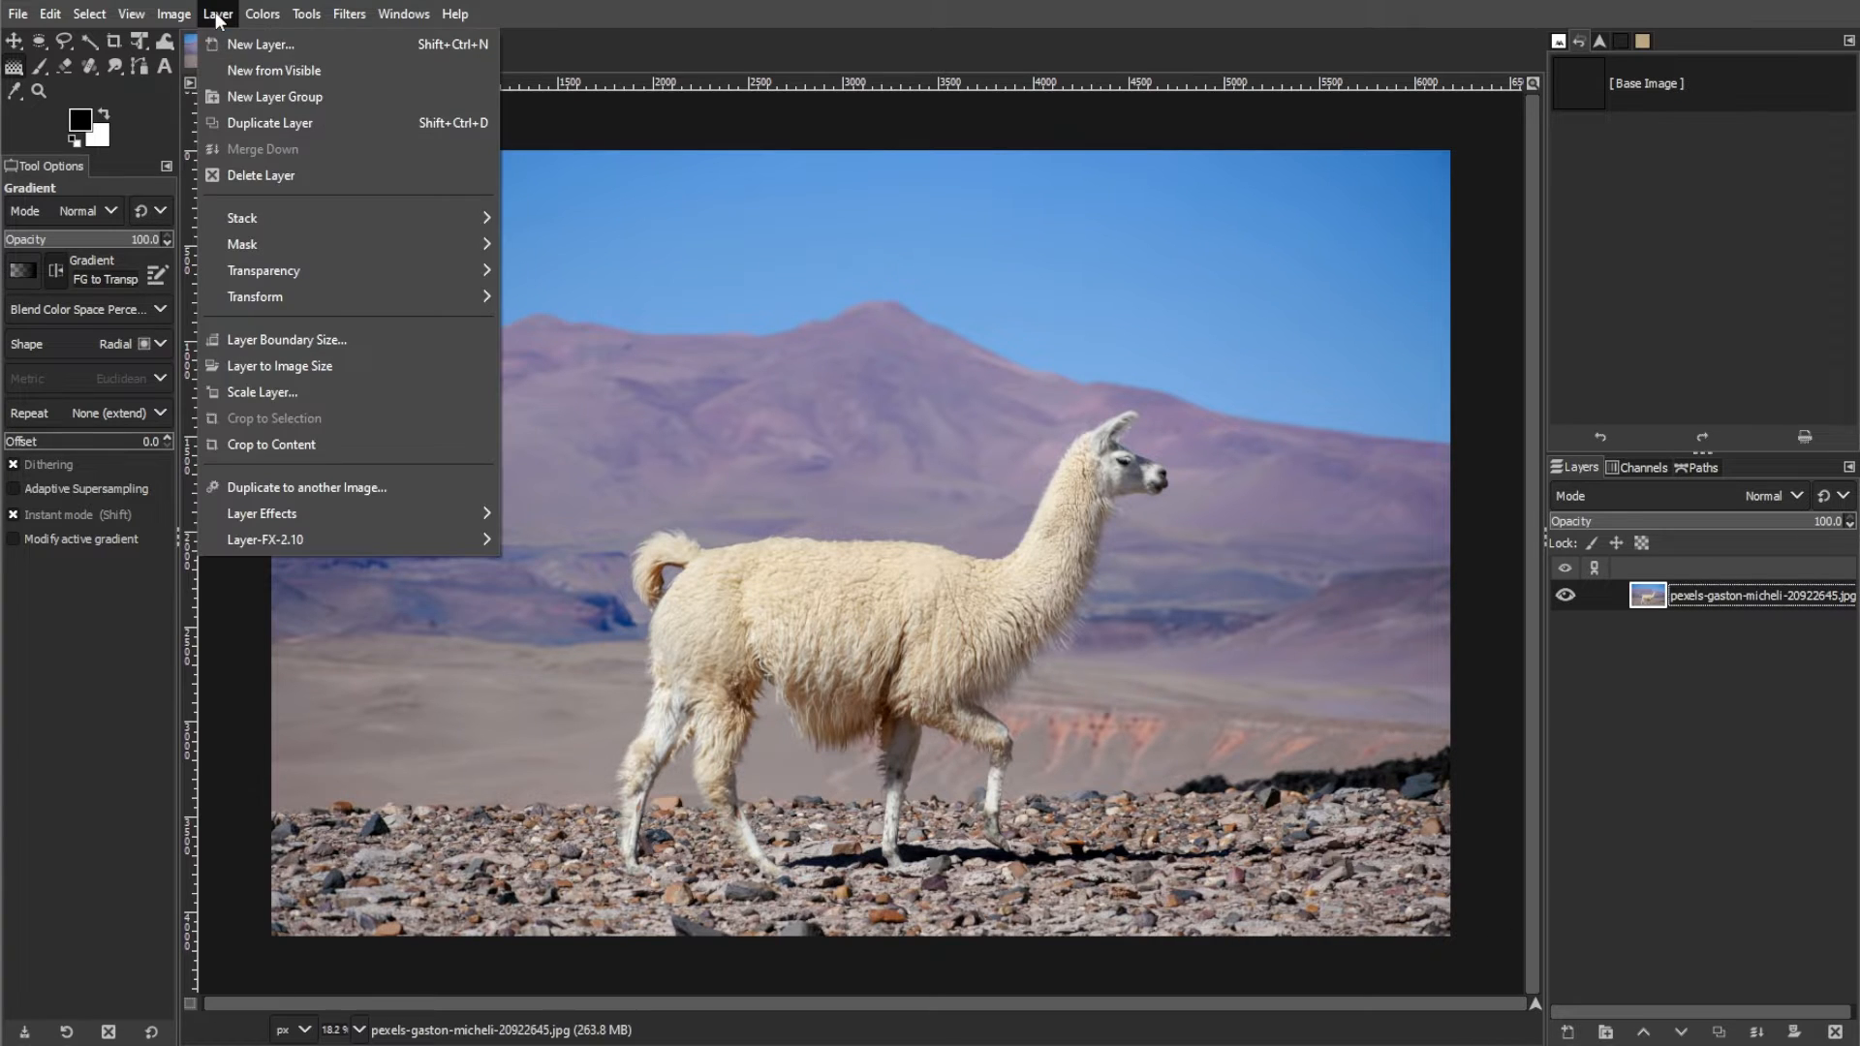
{"action": "left_click", "coordinate": [259, 44]}
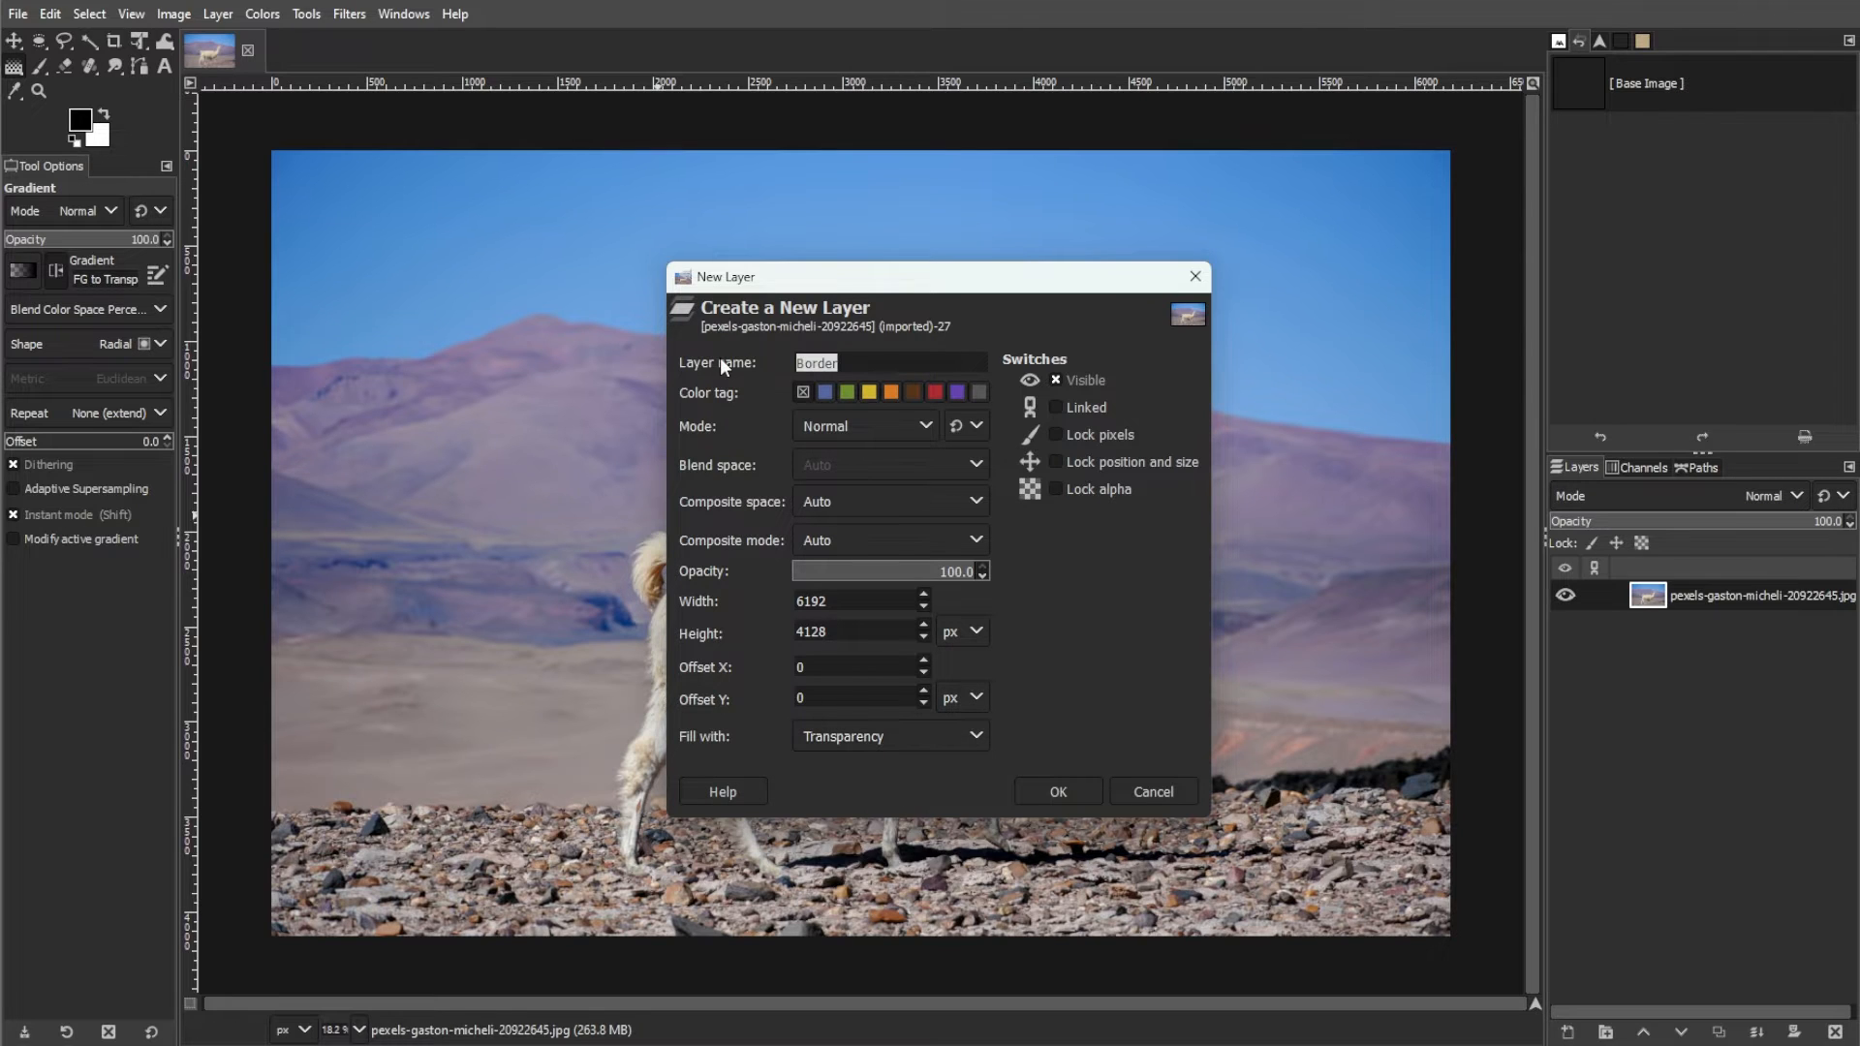
{"action": "type", "text": "New Layer"}
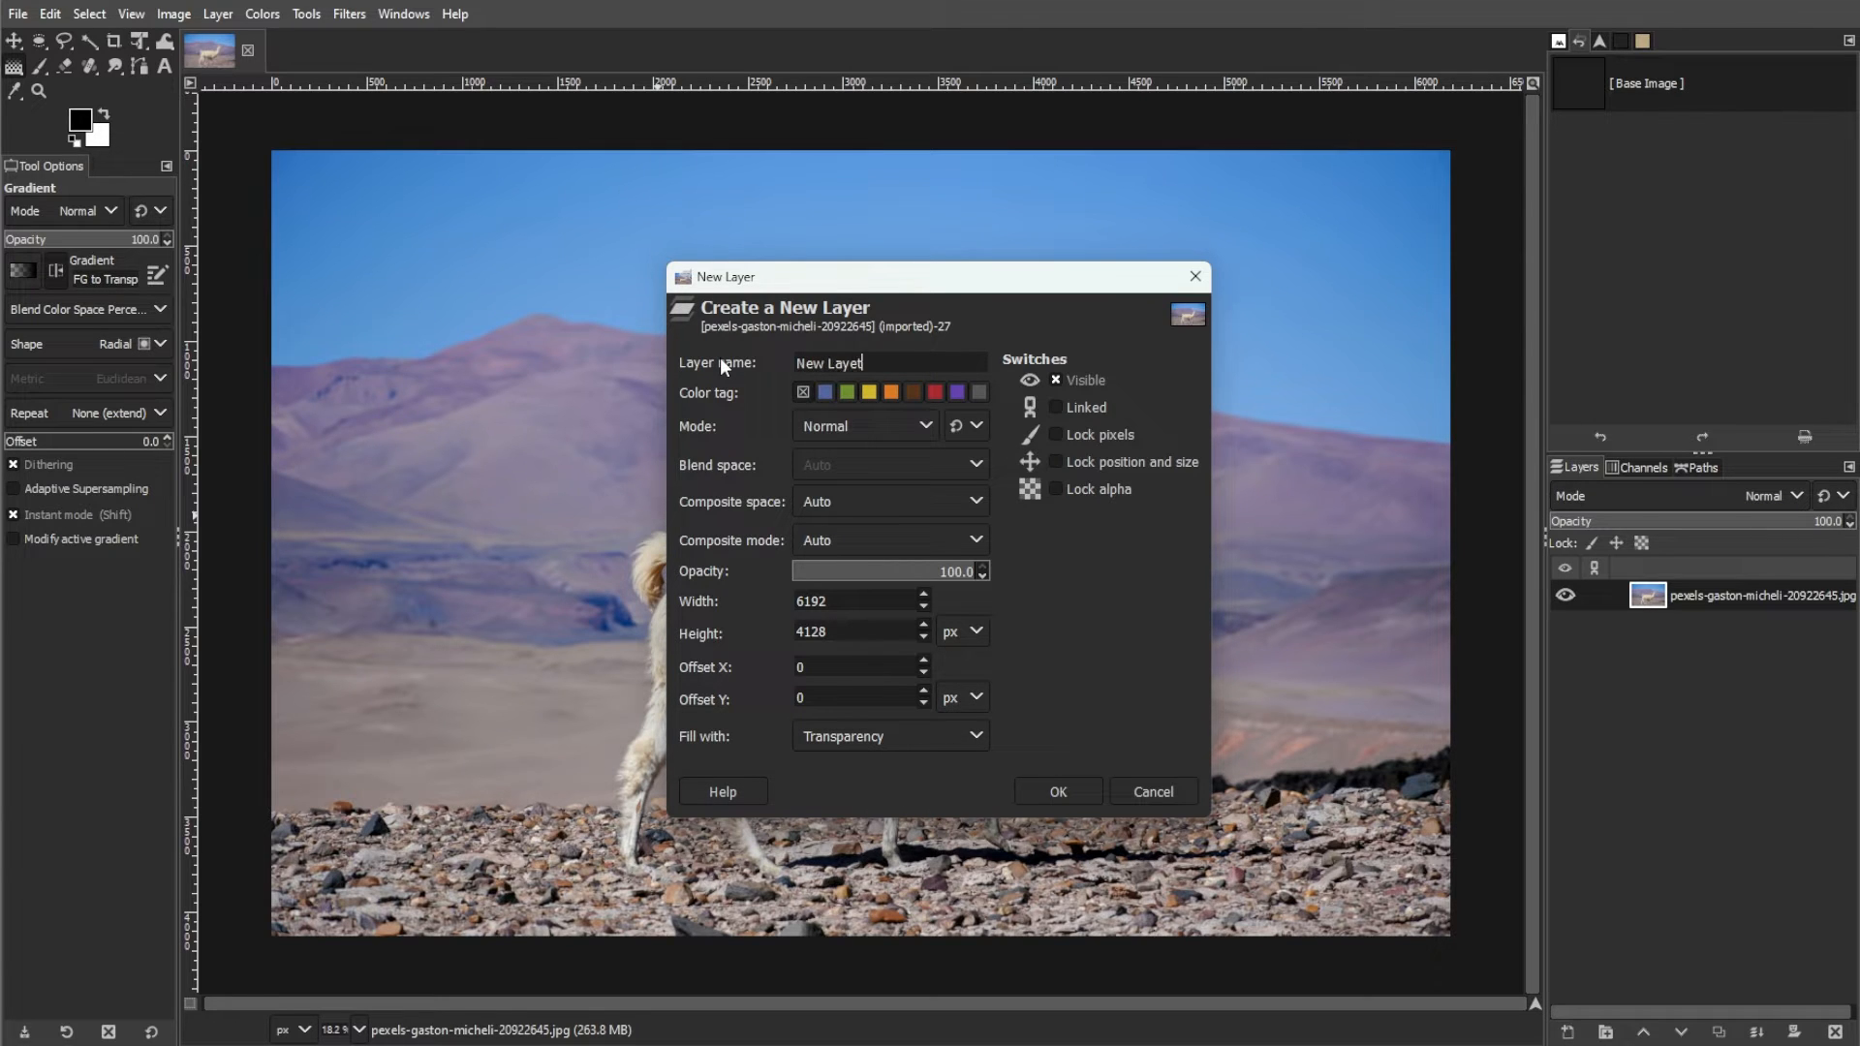
{"action": "left_click", "coordinate": [1054, 791]}
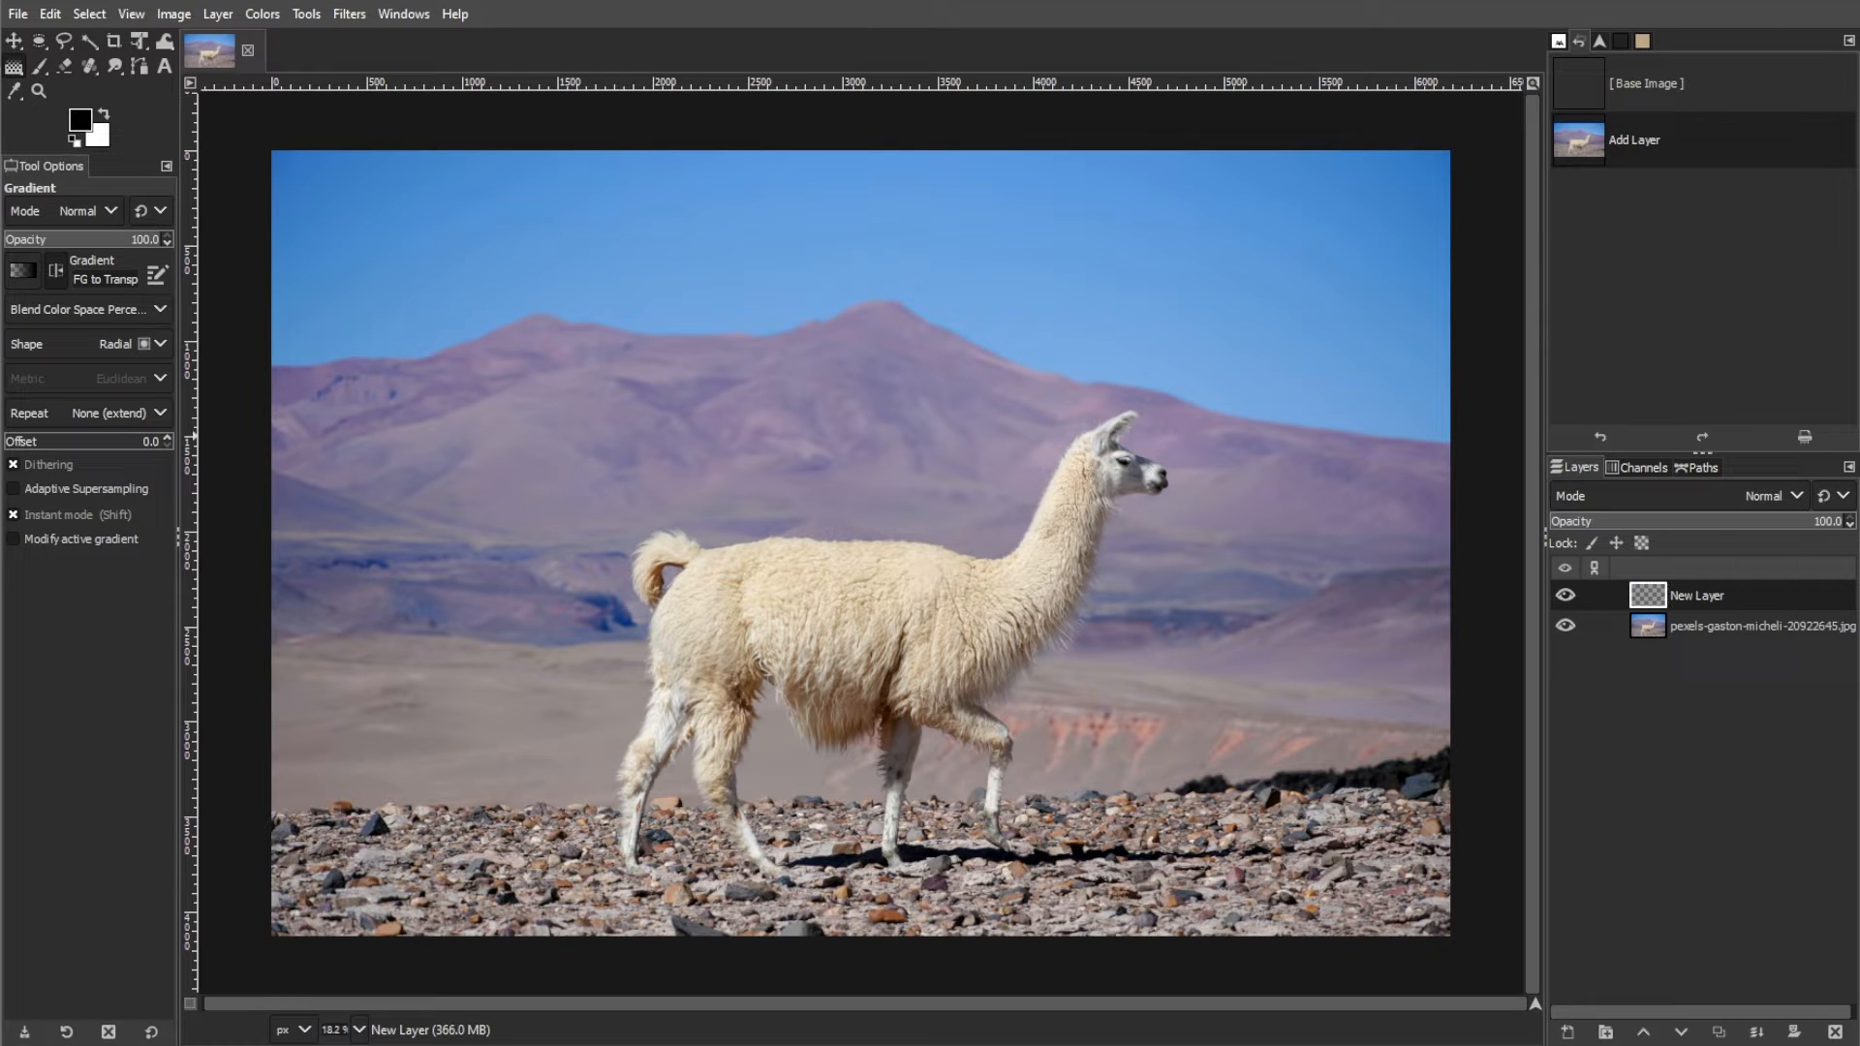
{"action": "mouse_move", "coordinate": [69, 86]}
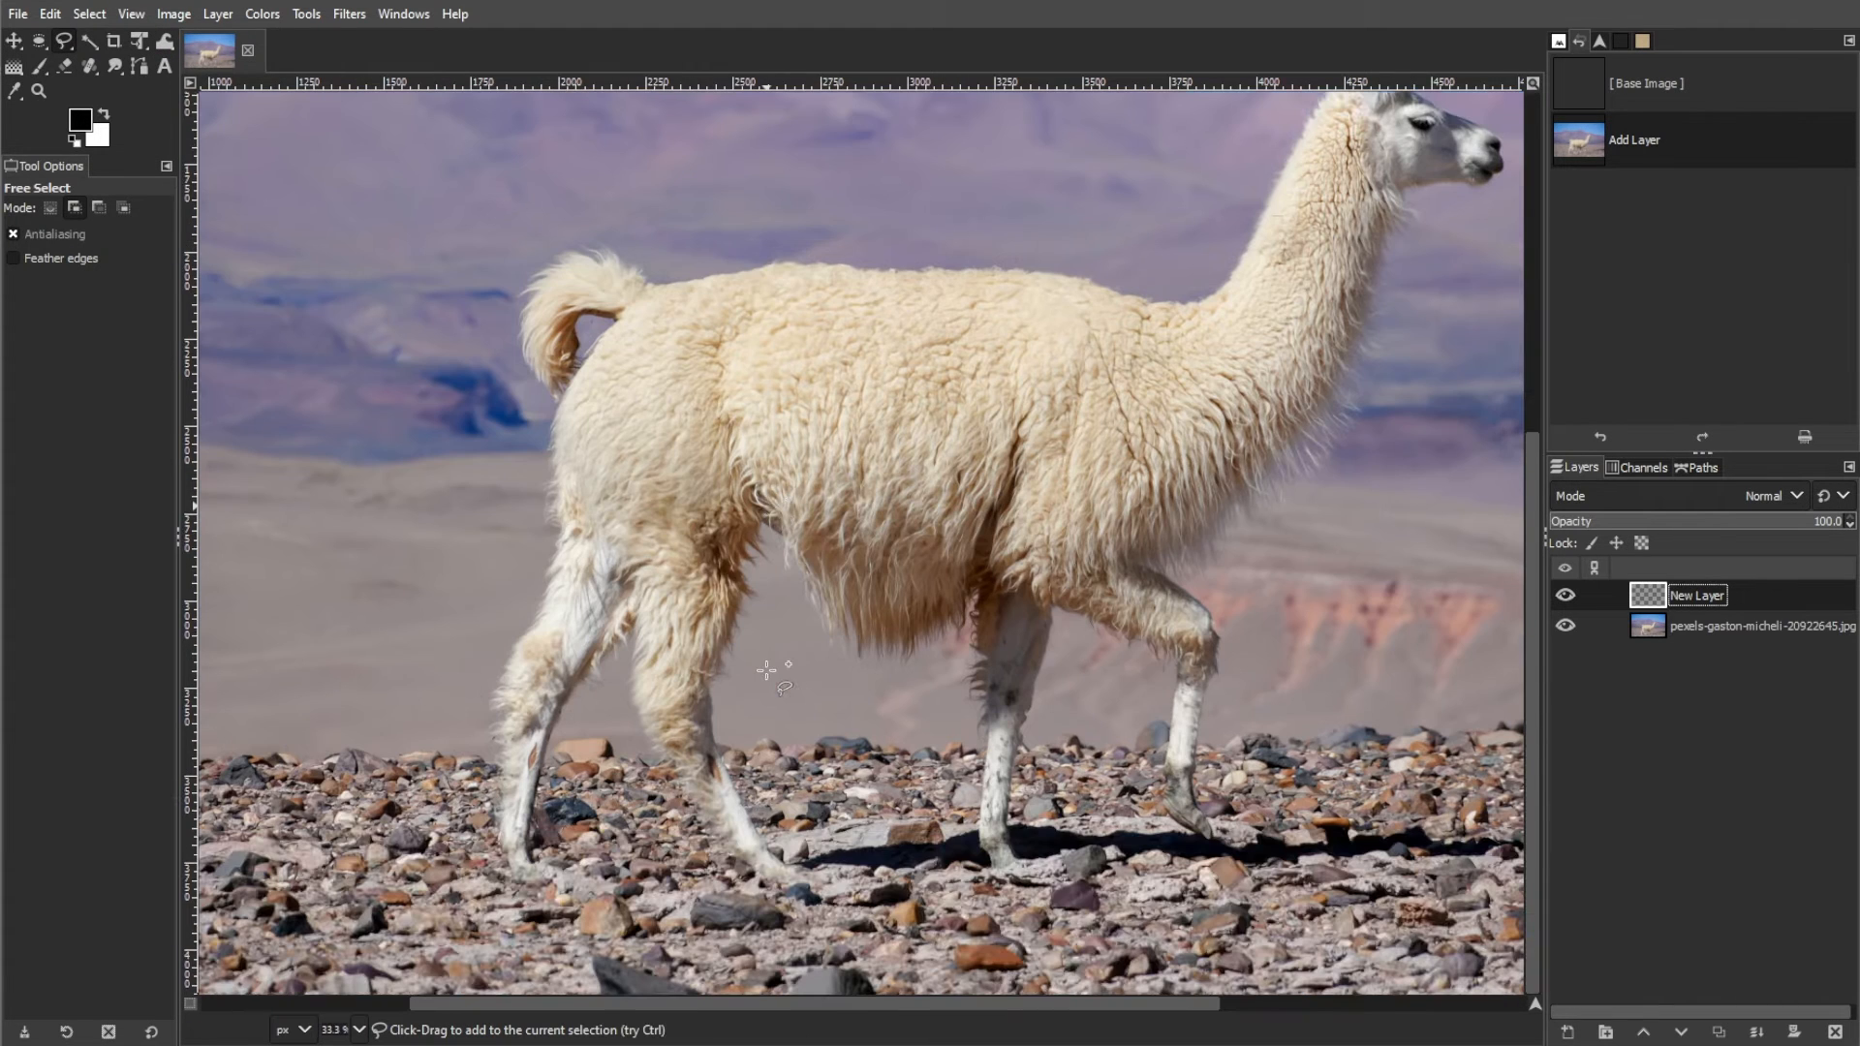
Enable Feather edges on Free Select and trace a freehand outline around the llama.
{"action": "left_click", "coordinate": [12, 258]}
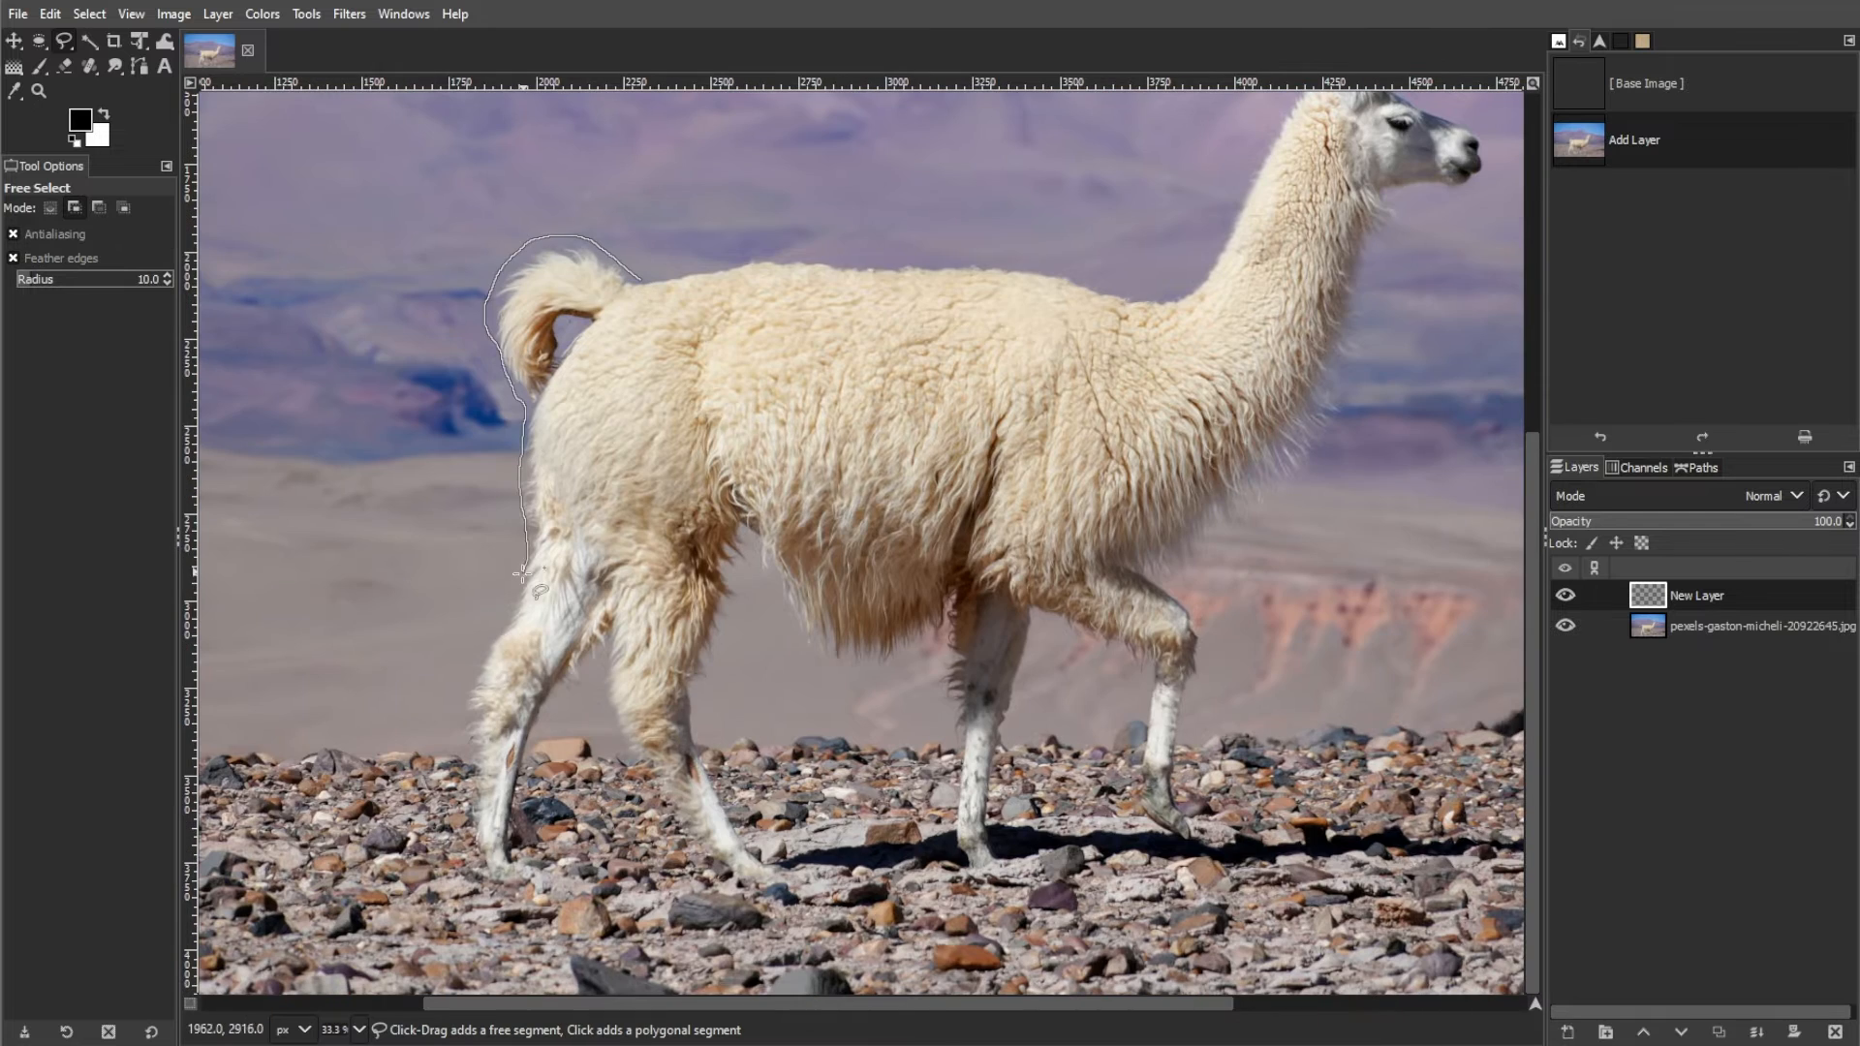
{"action": "left_click", "coordinate": [1055, 623]}
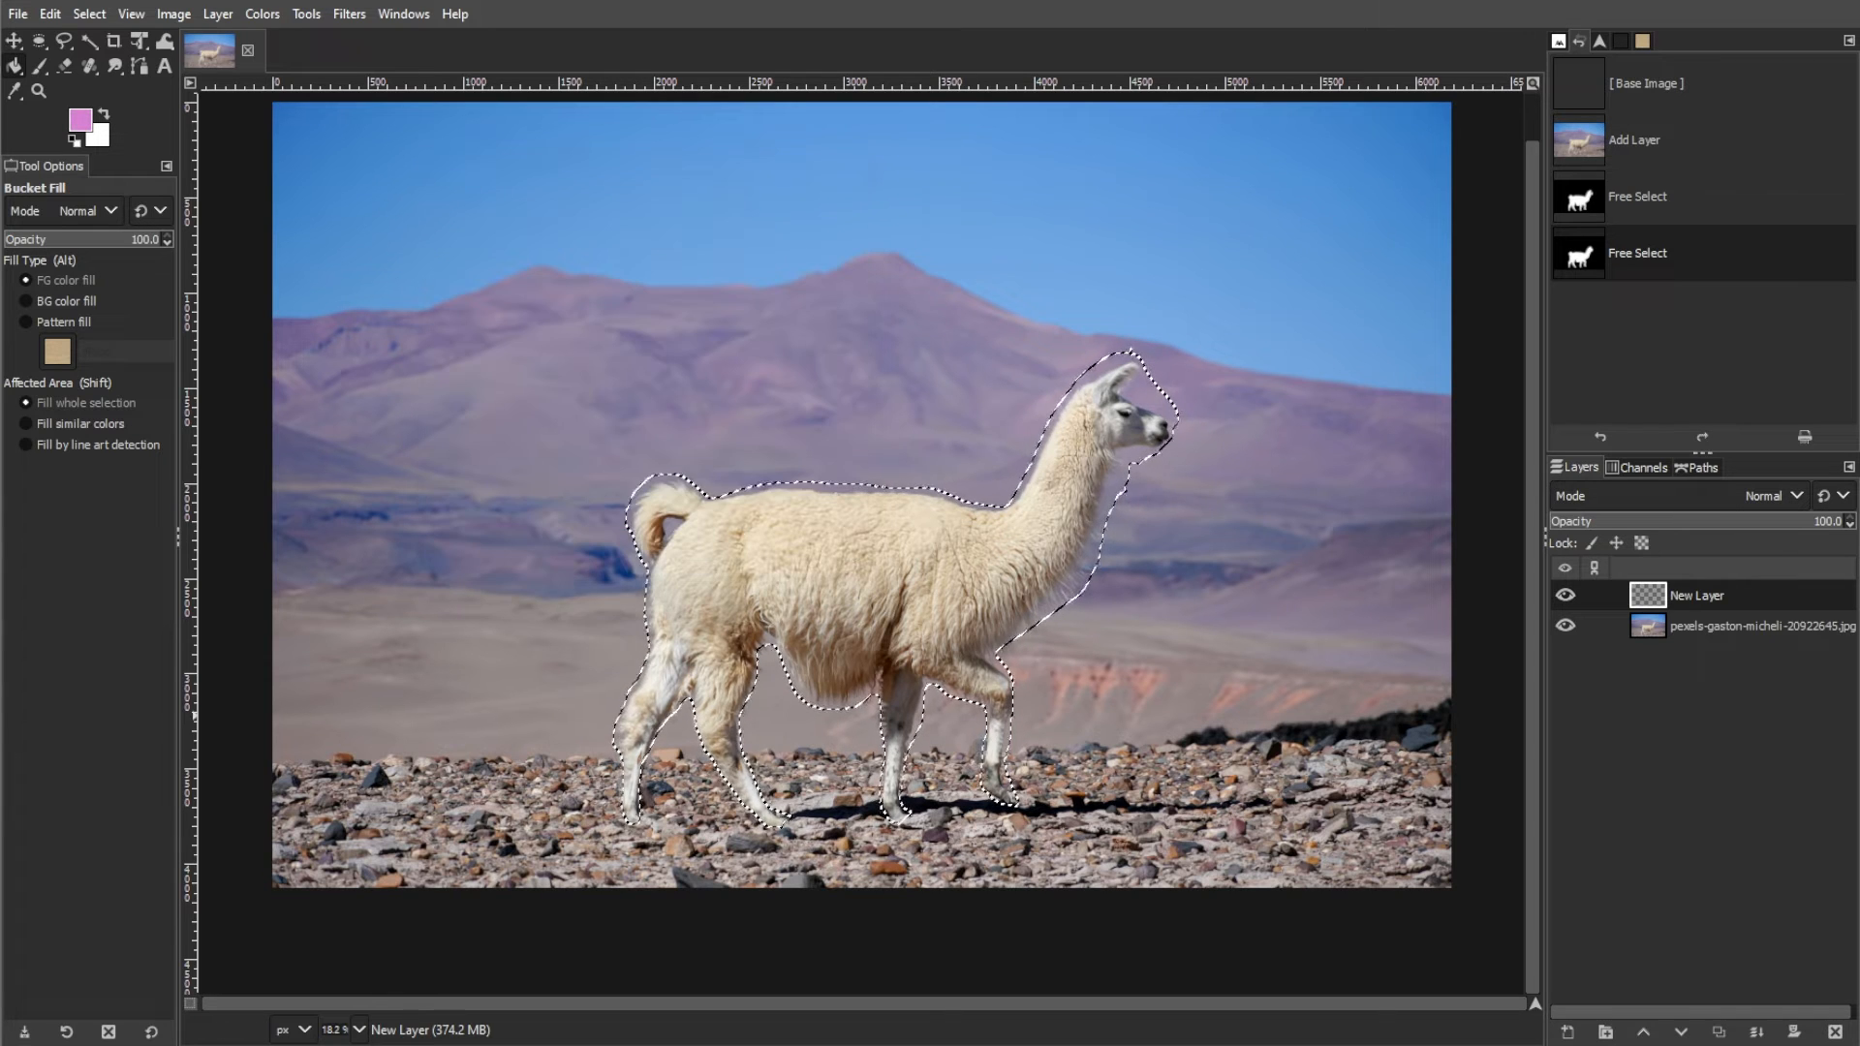
Bucket-fill the llama-shaped selection with pink on New Layer.
{"action": "left_click", "coordinate": [836, 611]}
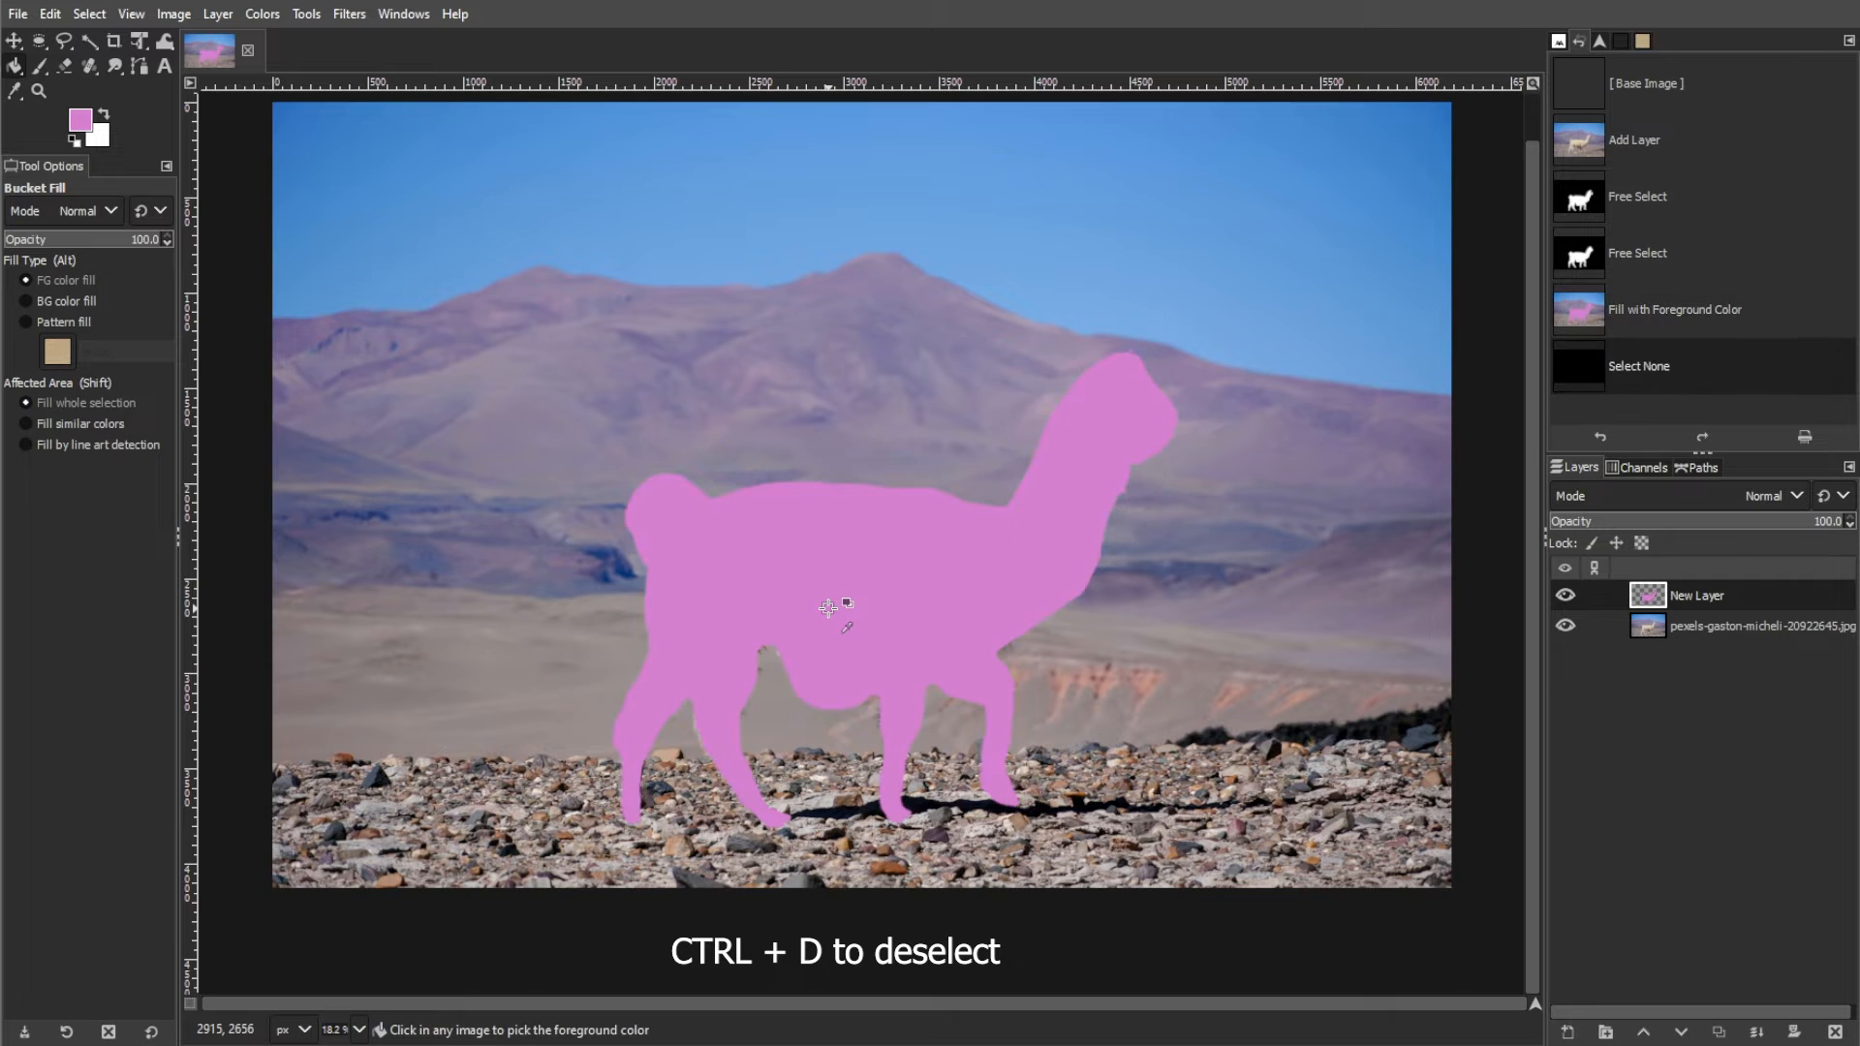
{"action": "left_click", "coordinate": [1774, 496]}
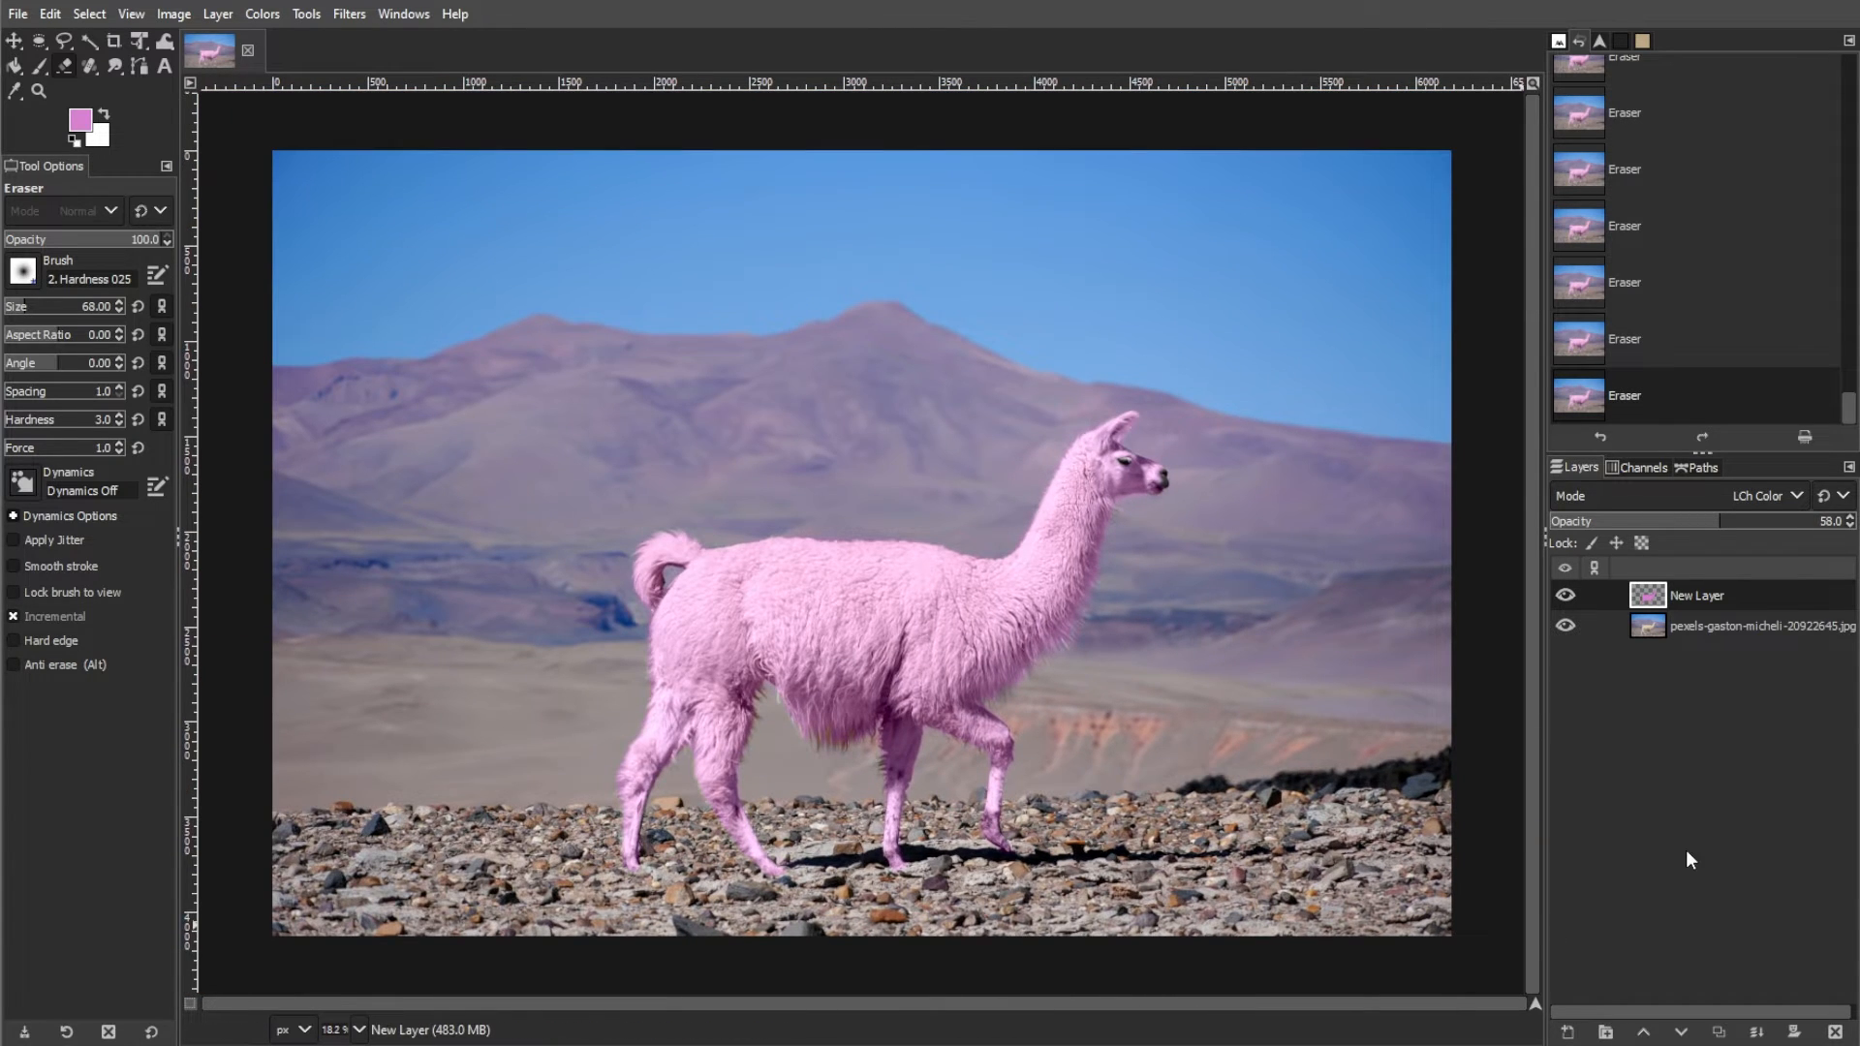
Hide and then re-show the pink tint layer to compare.
{"action": "left_click", "coordinate": [1564, 596]}
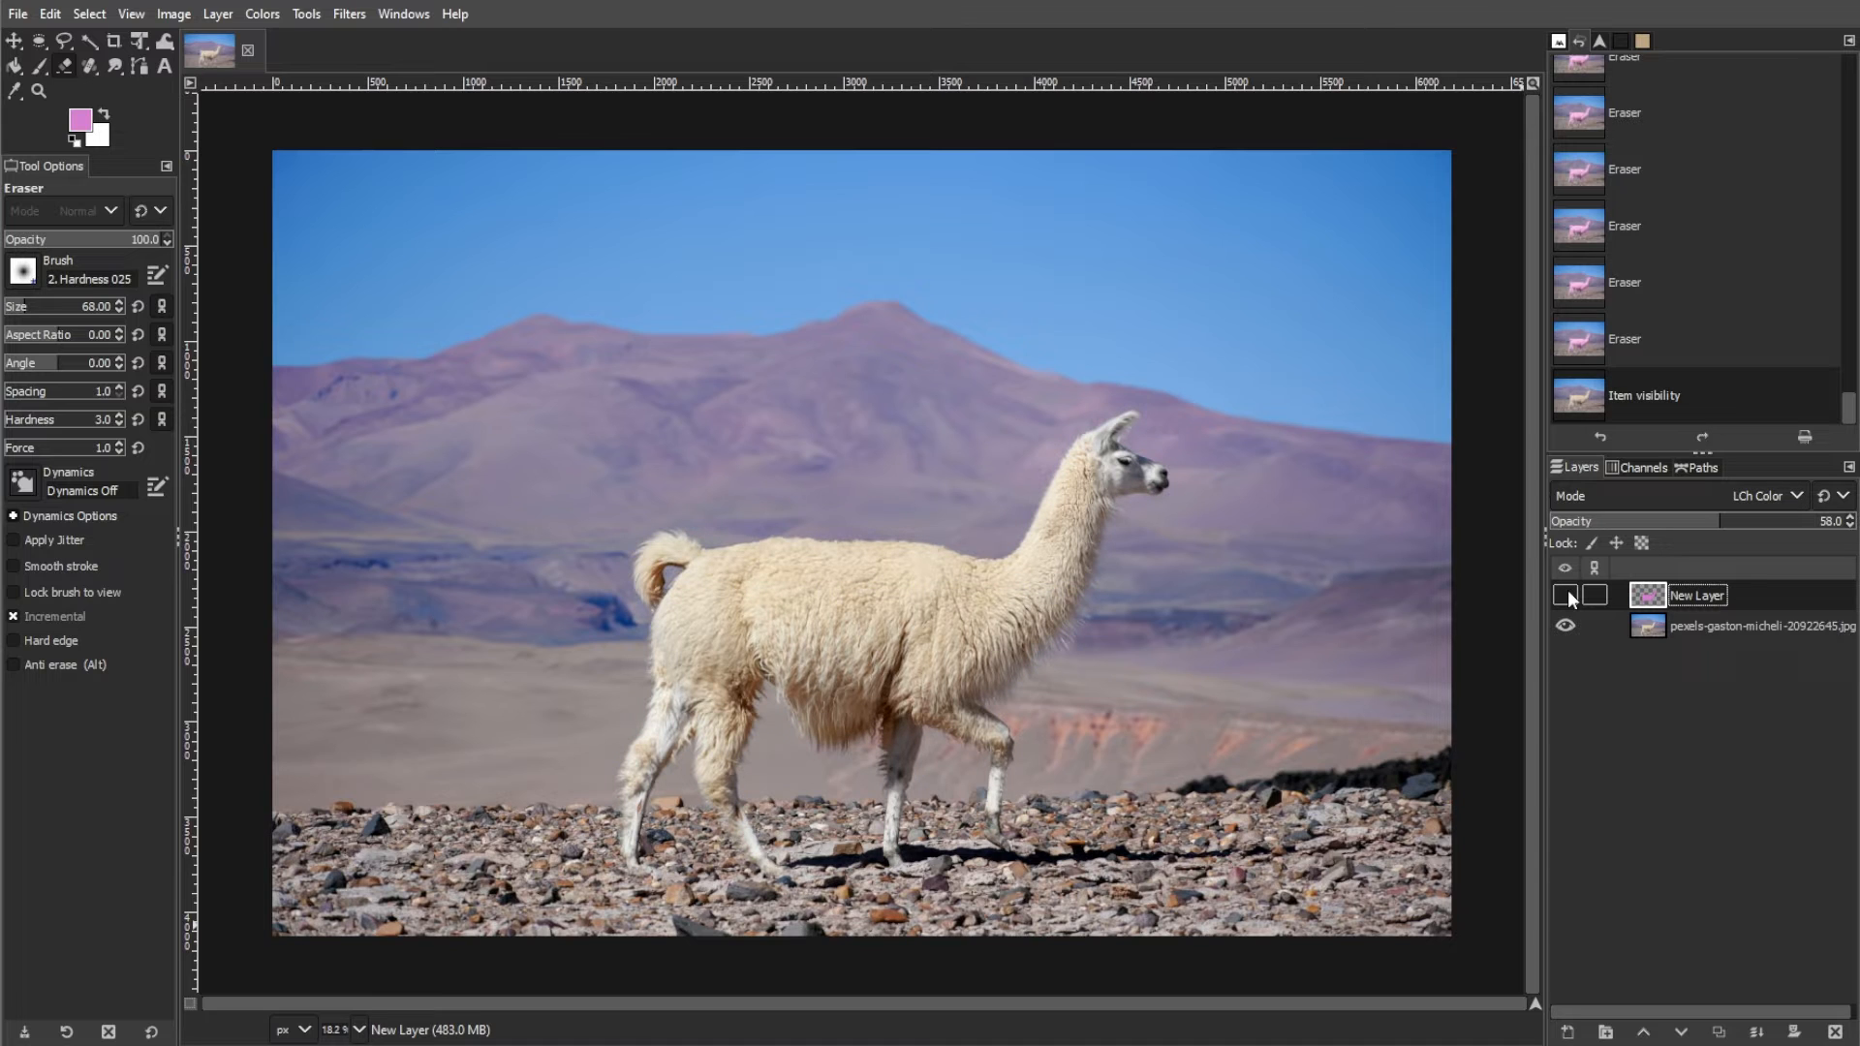
{"action": "left_click", "coordinate": [1564, 594]}
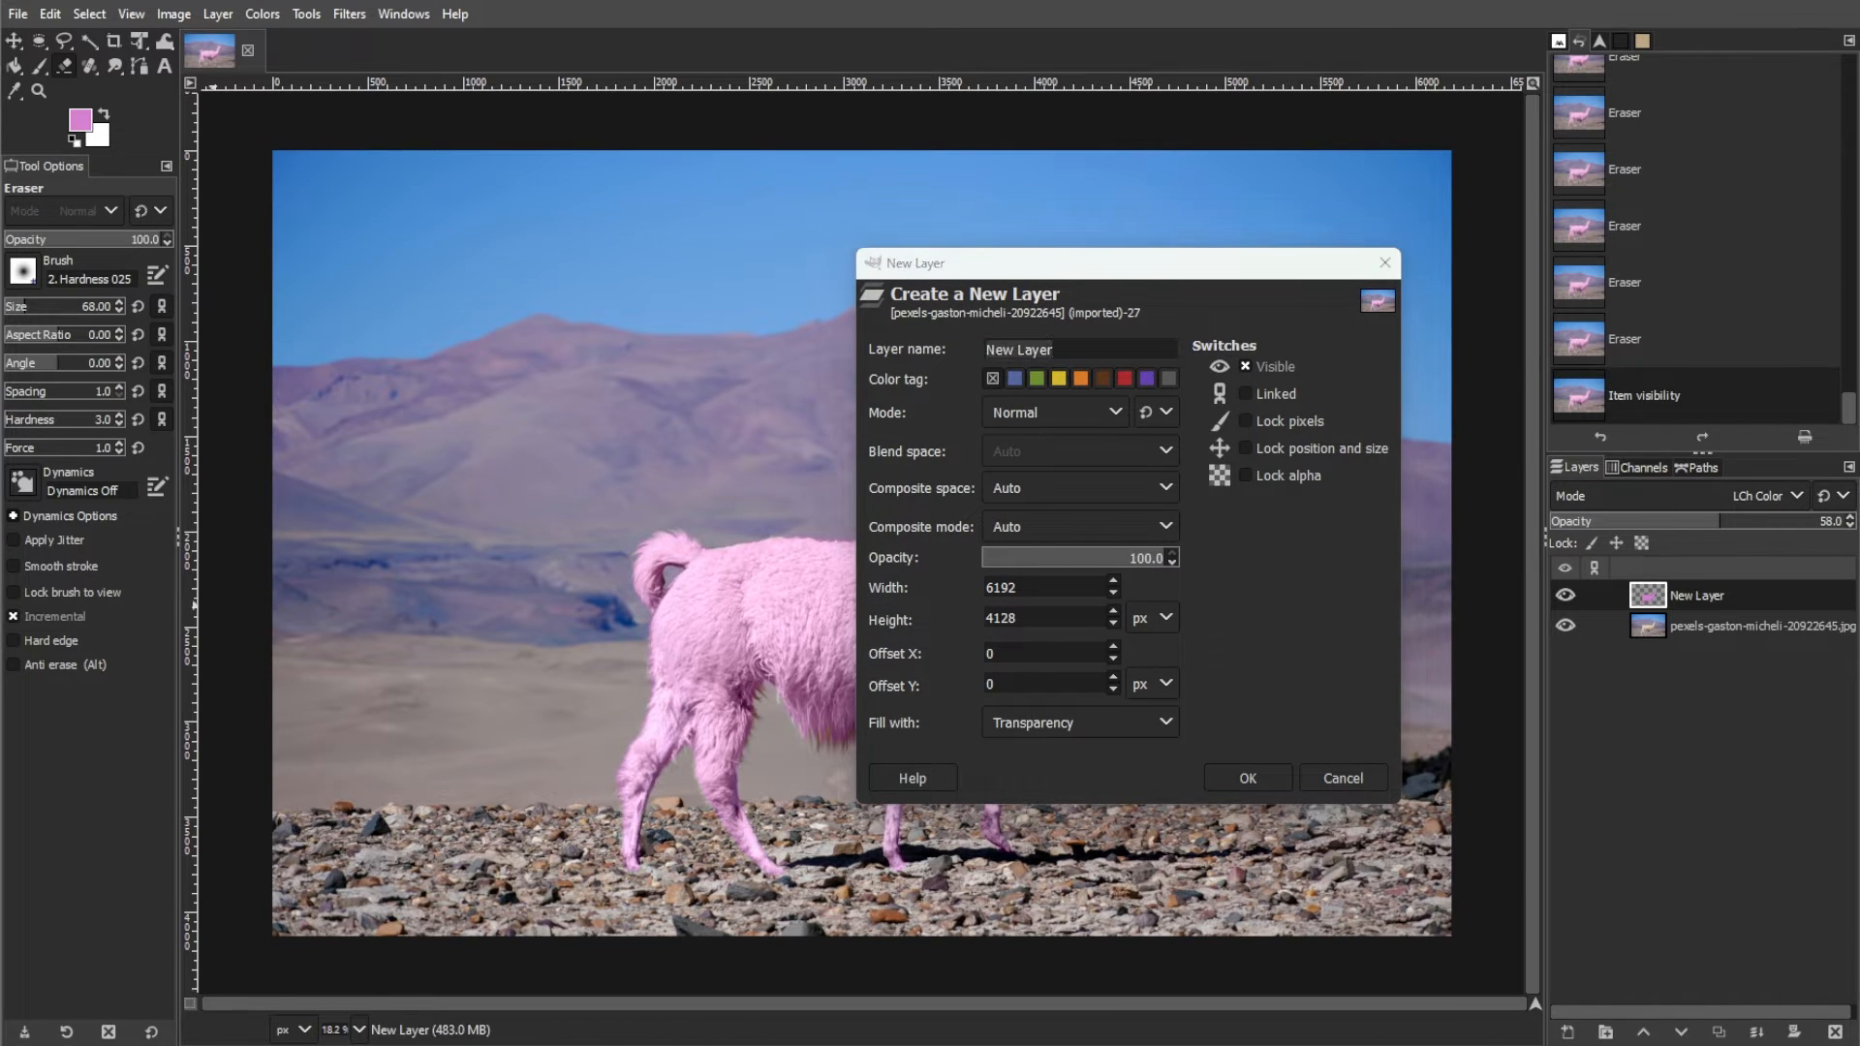
Create the new transparent layer named 'Paintbrudh'.
{"action": "type", "text": "Paintbrudh"}
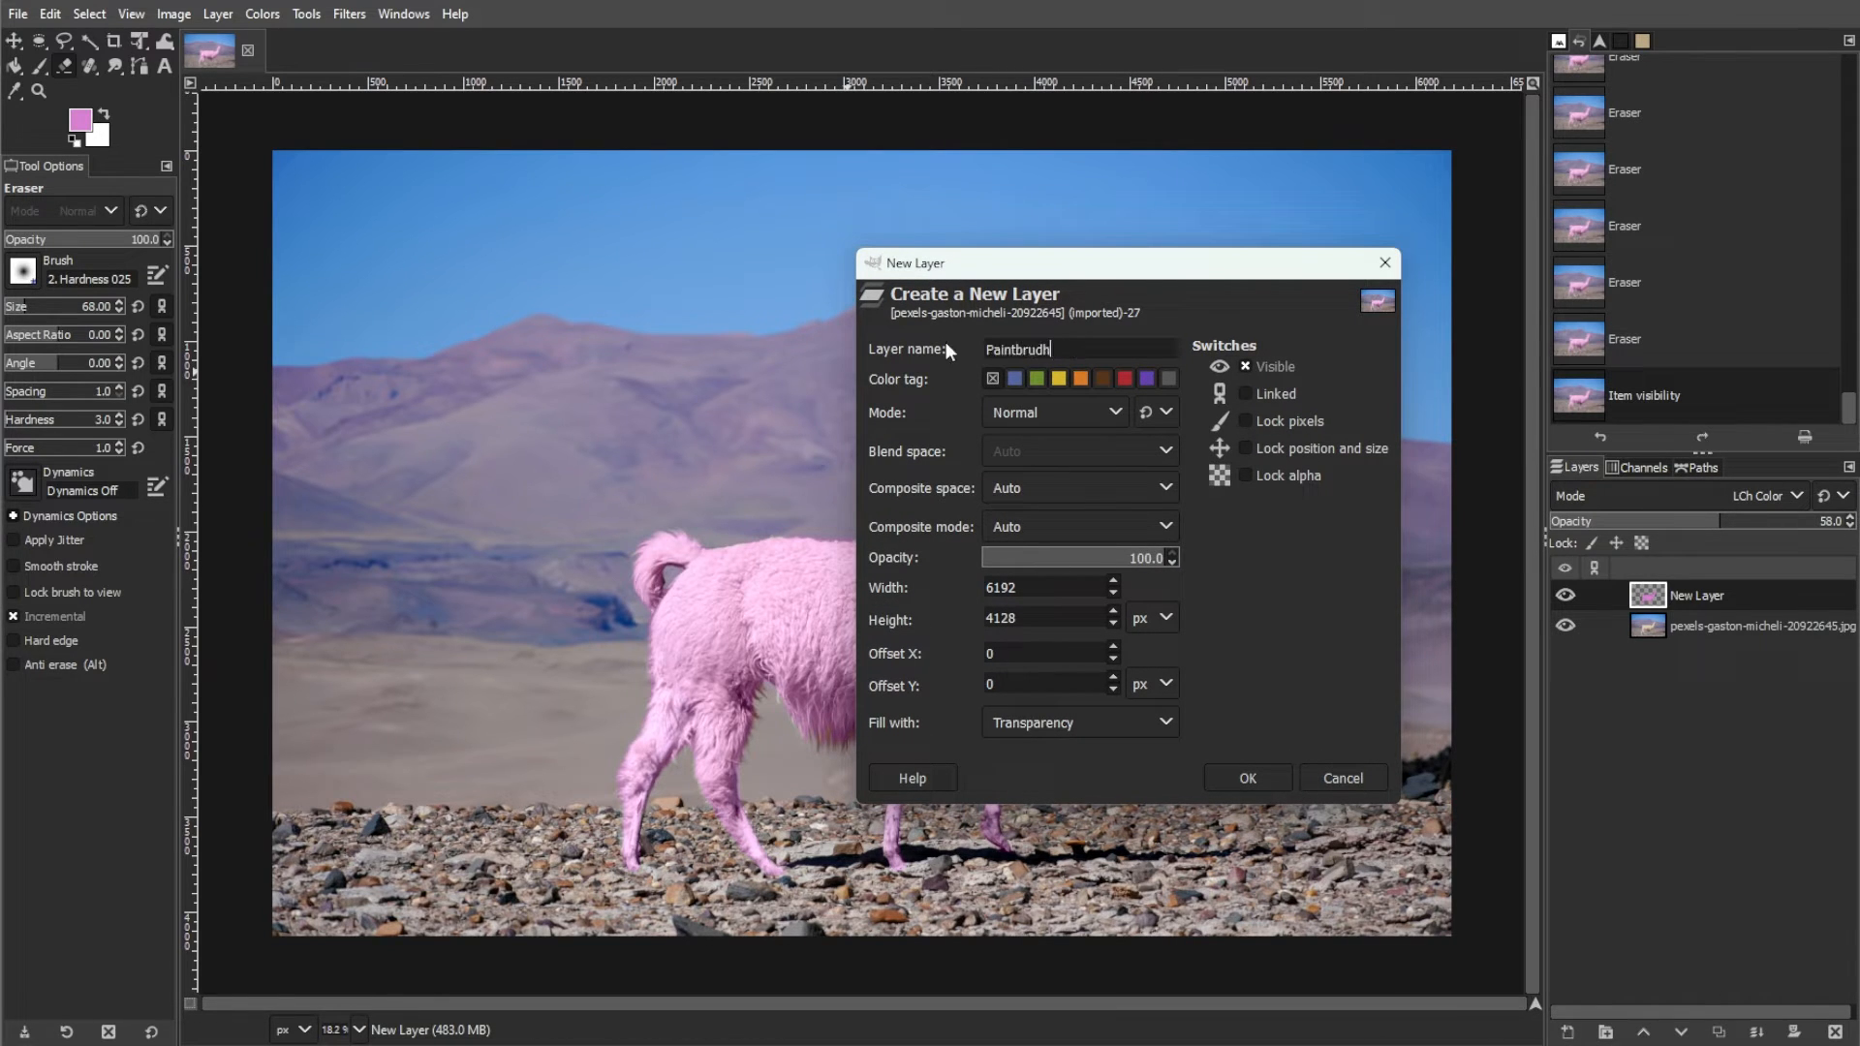
{"action": "left_click", "coordinate": [1245, 777]}
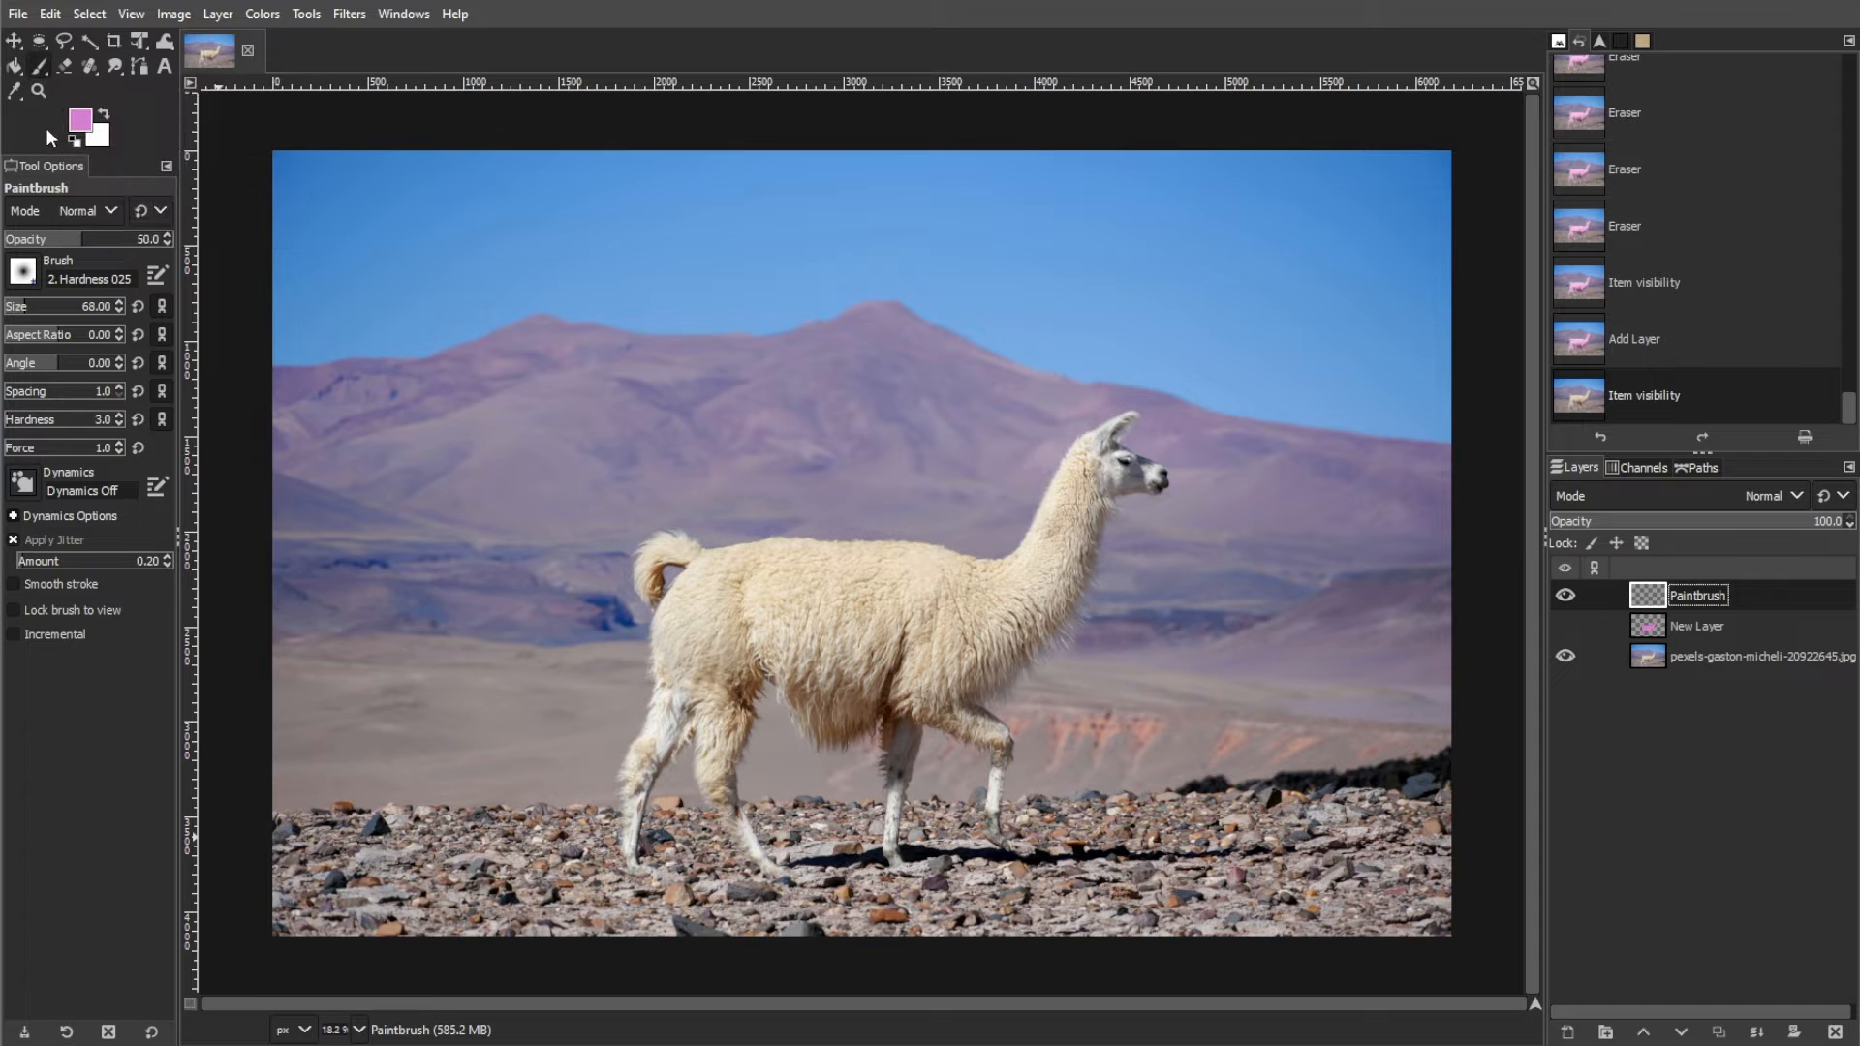
Set the foreground colour to teal and the Paintbrush layer mode to HSV Hue.
{"action": "left_click", "coordinate": [78, 118]}
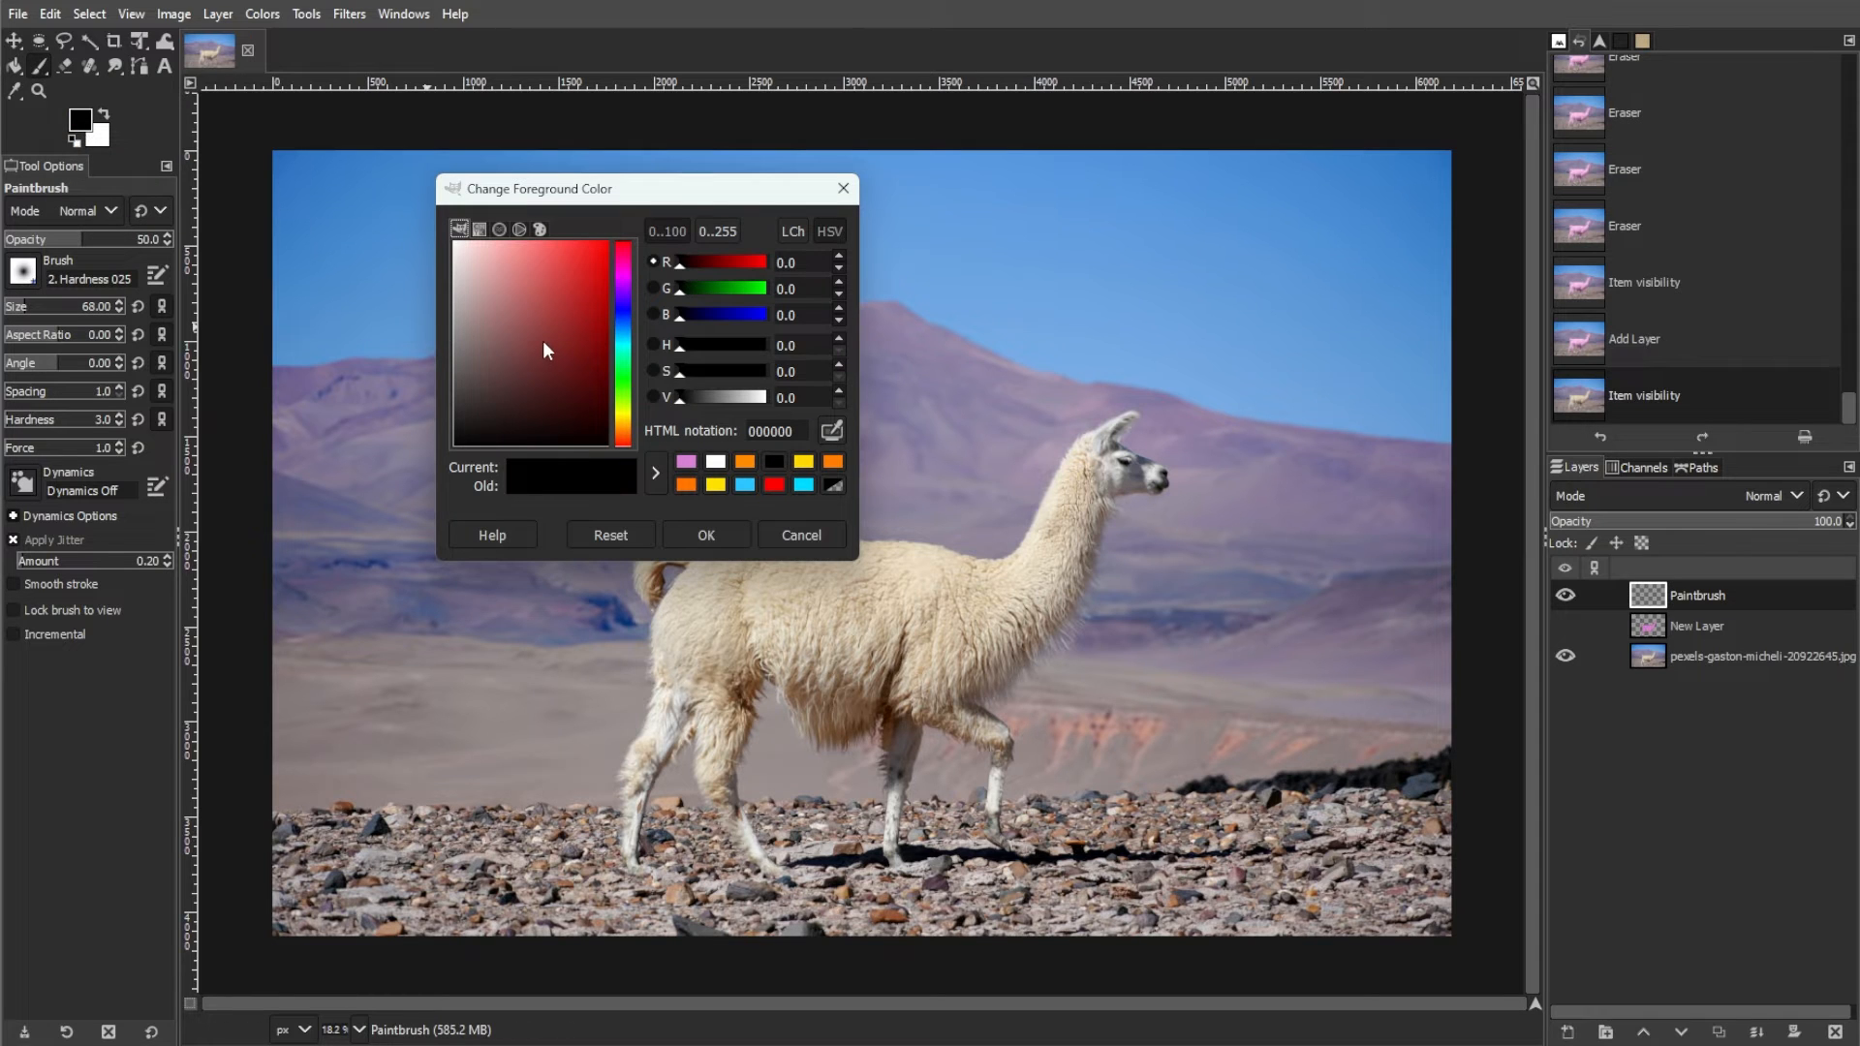
{"action": "left_click", "coordinate": [549, 312]}
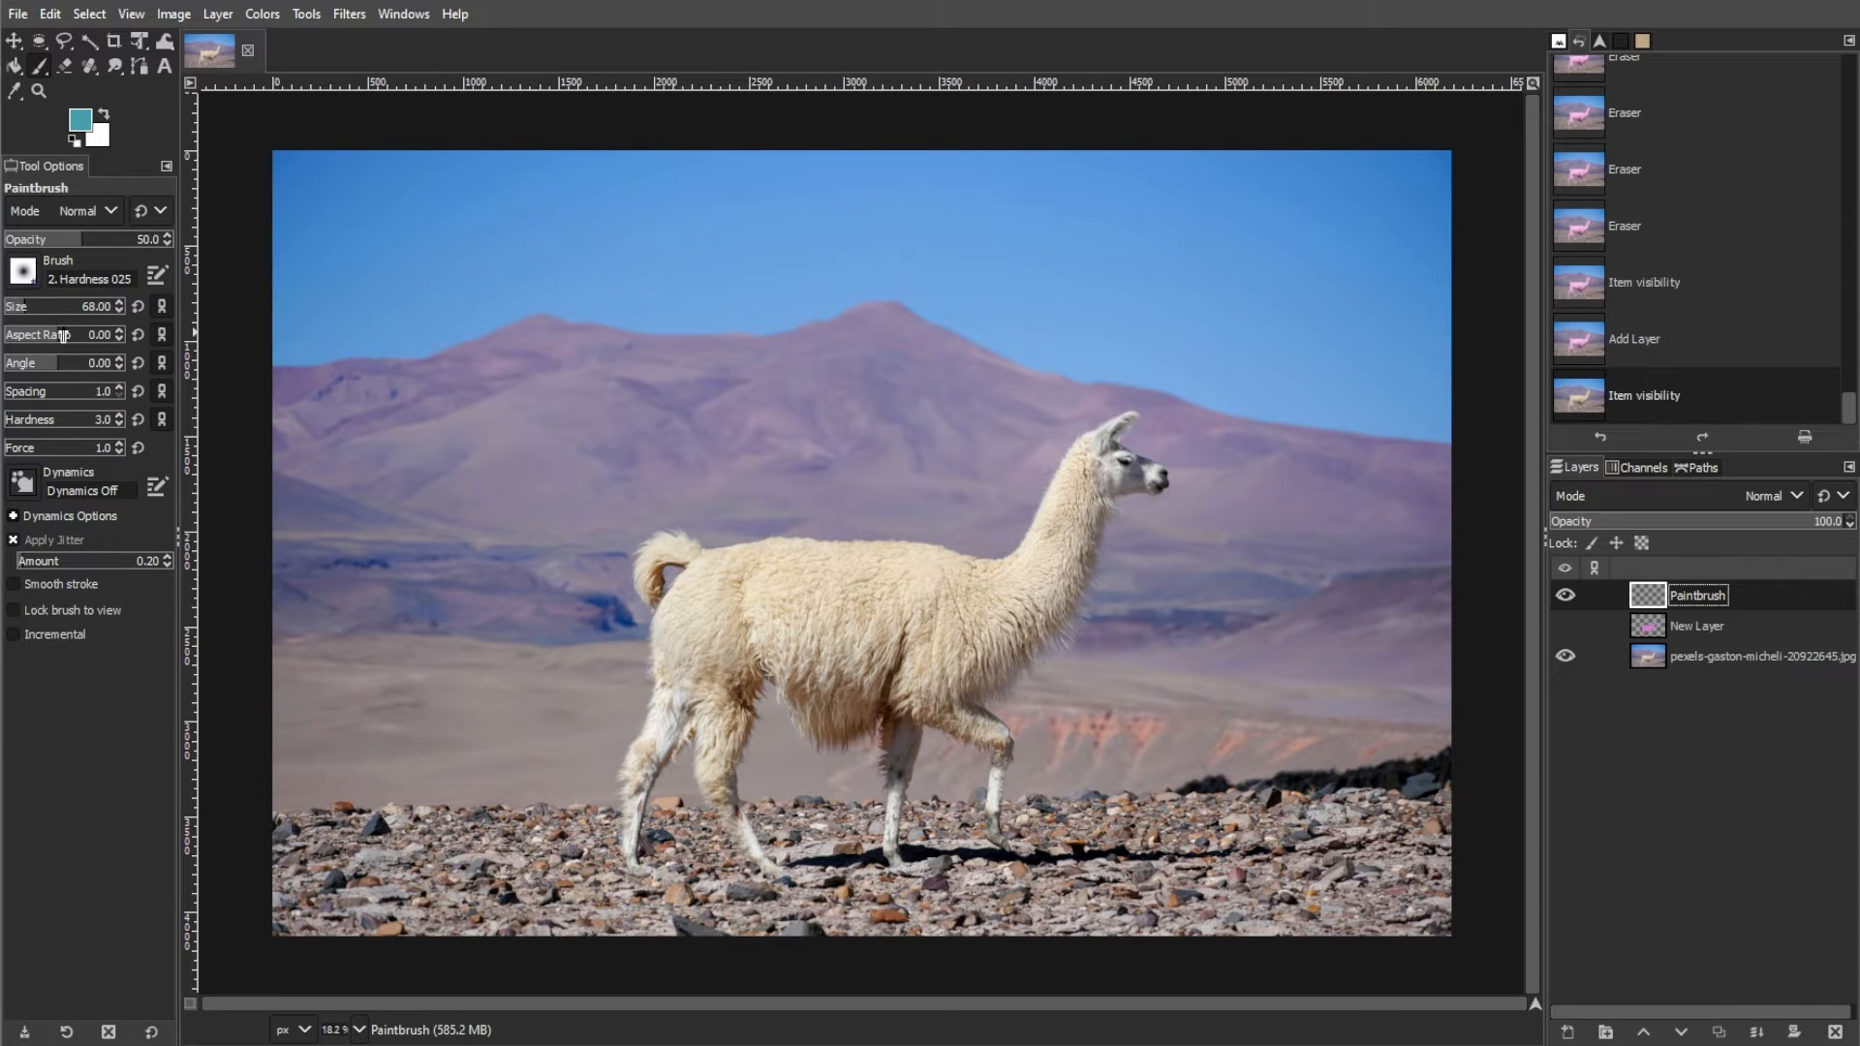
{"action": "left_click", "coordinate": [1764, 494]}
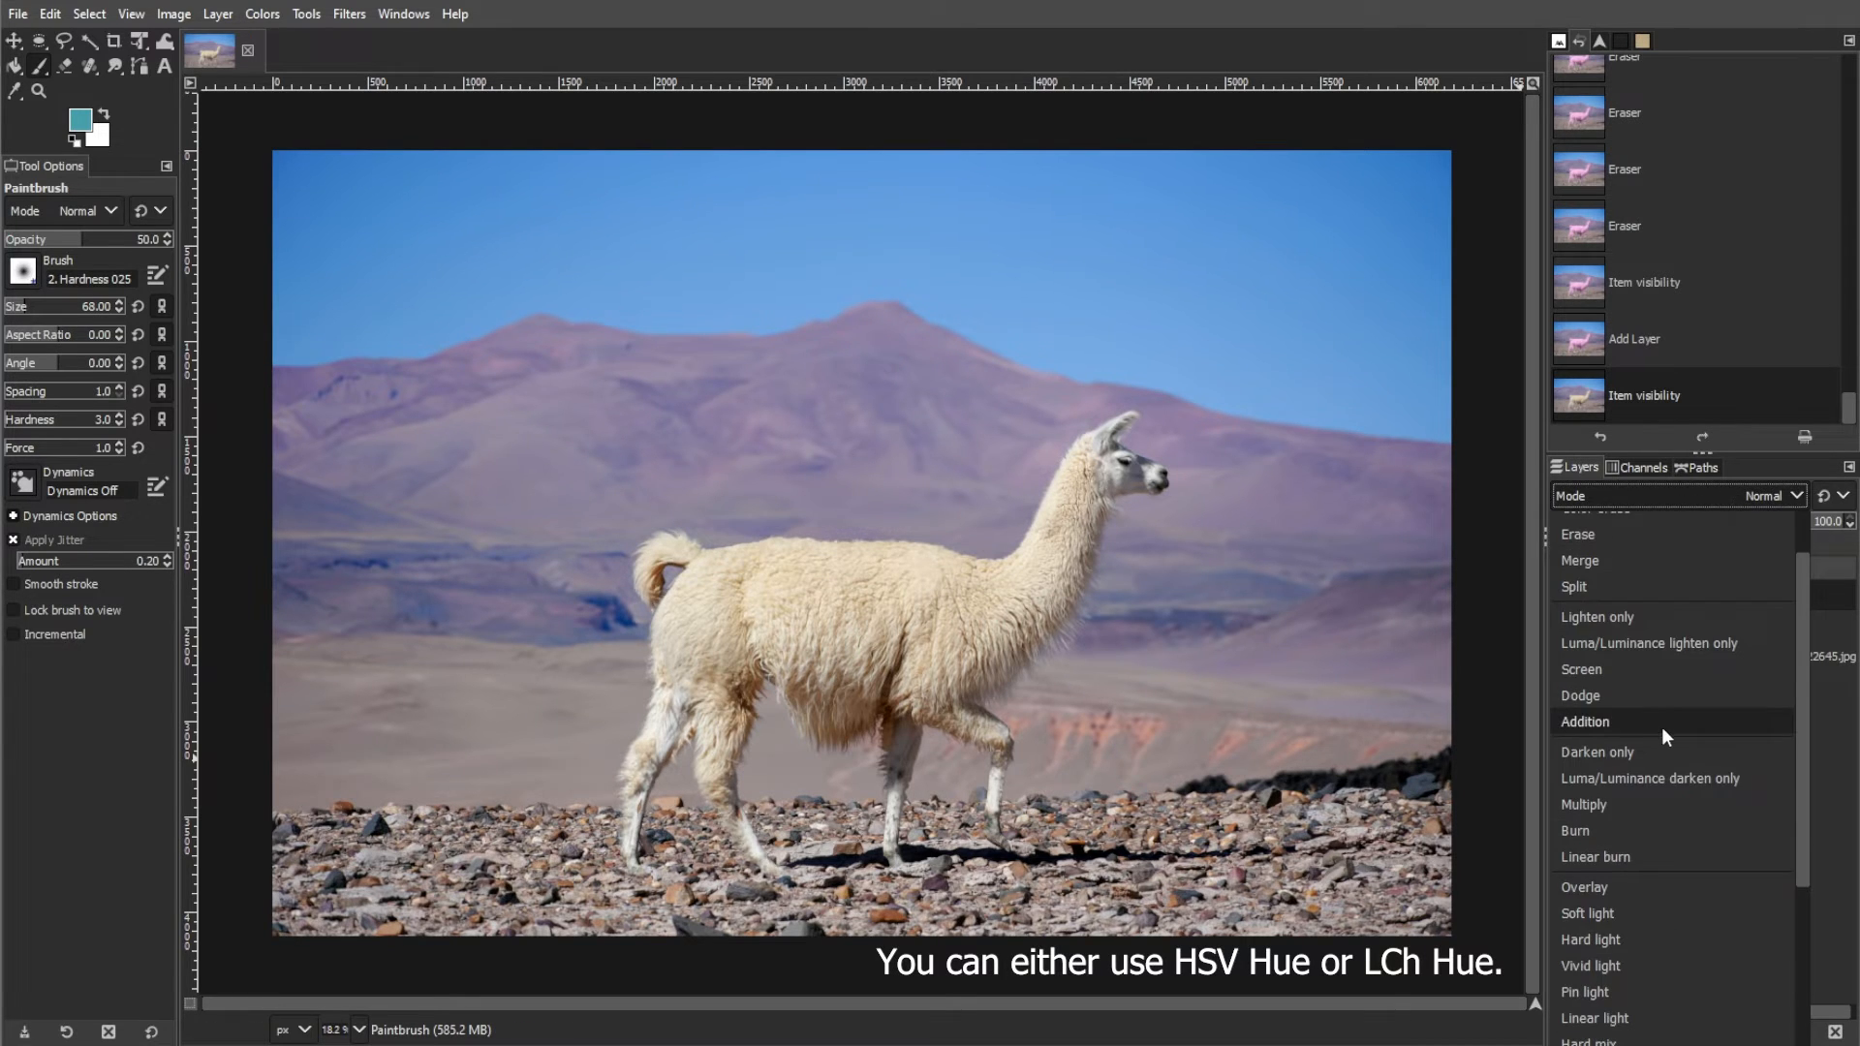
{"action": "scroll", "scroll_direction": "down", "scroll_amount": 3}
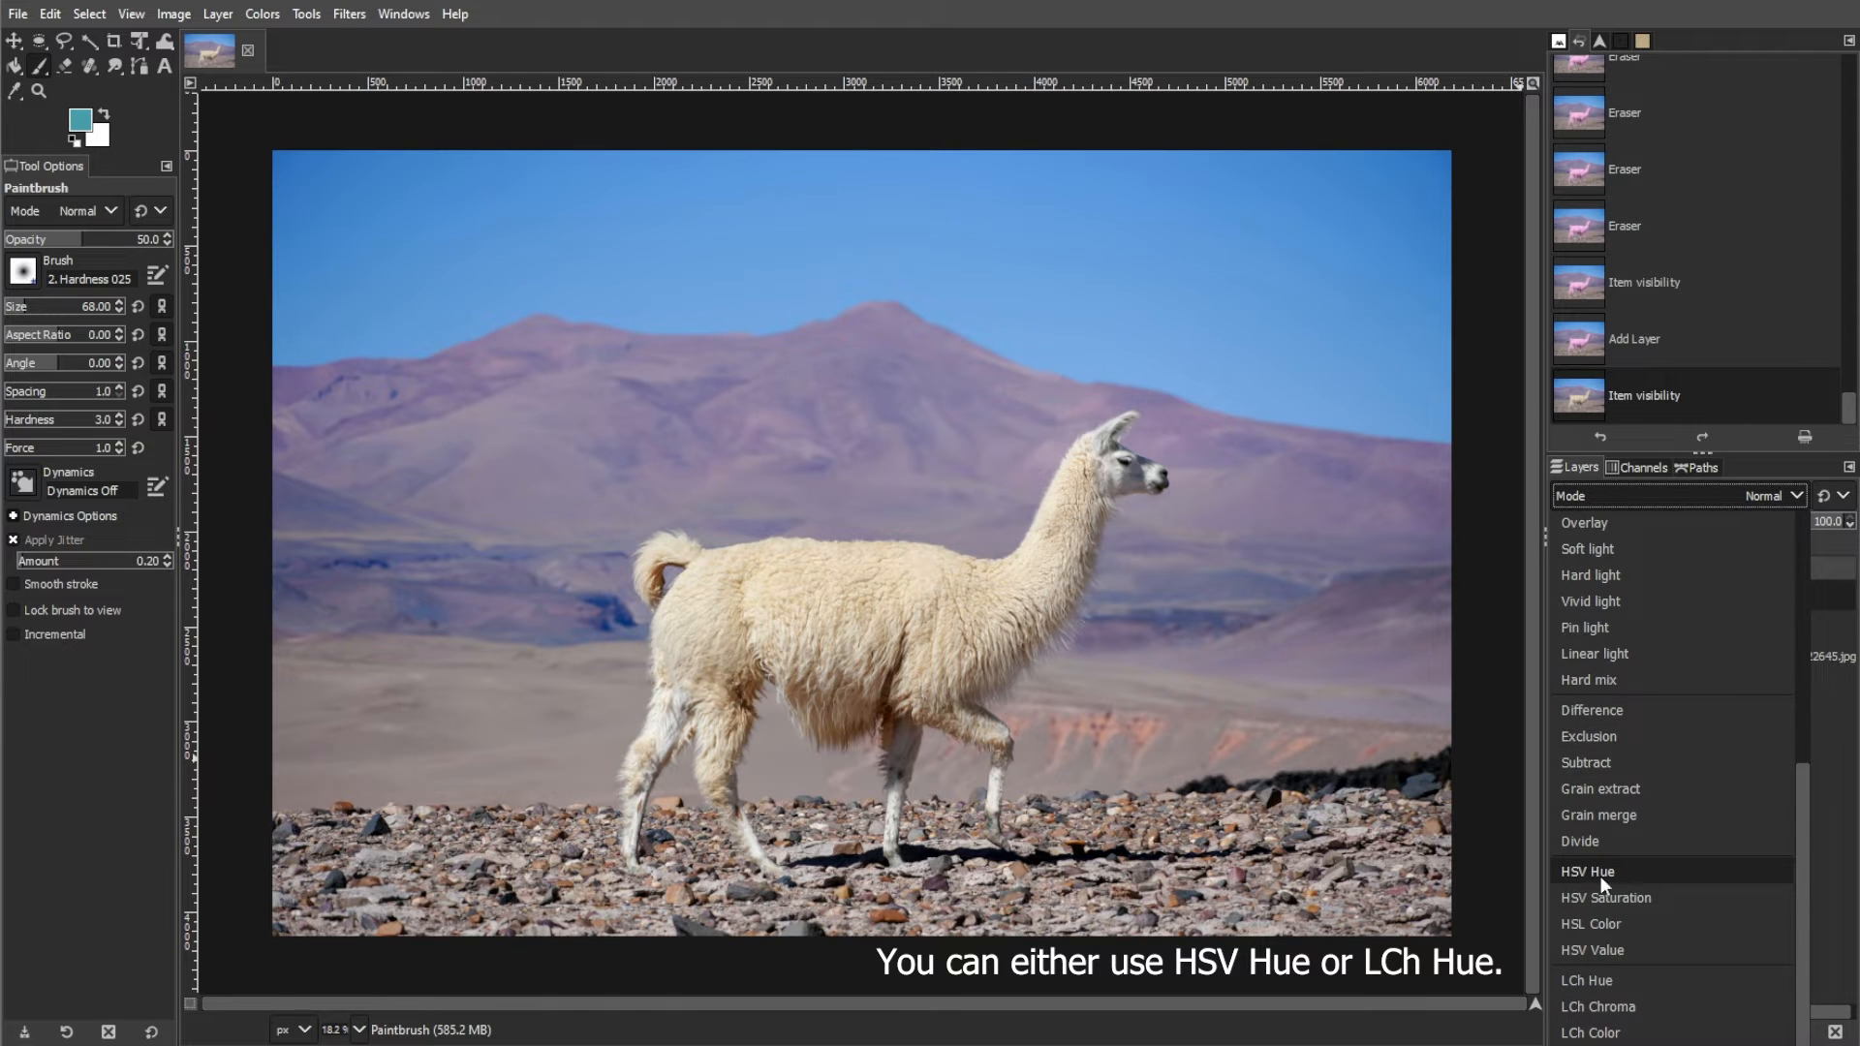
{"action": "left_click", "coordinate": [1587, 871]}
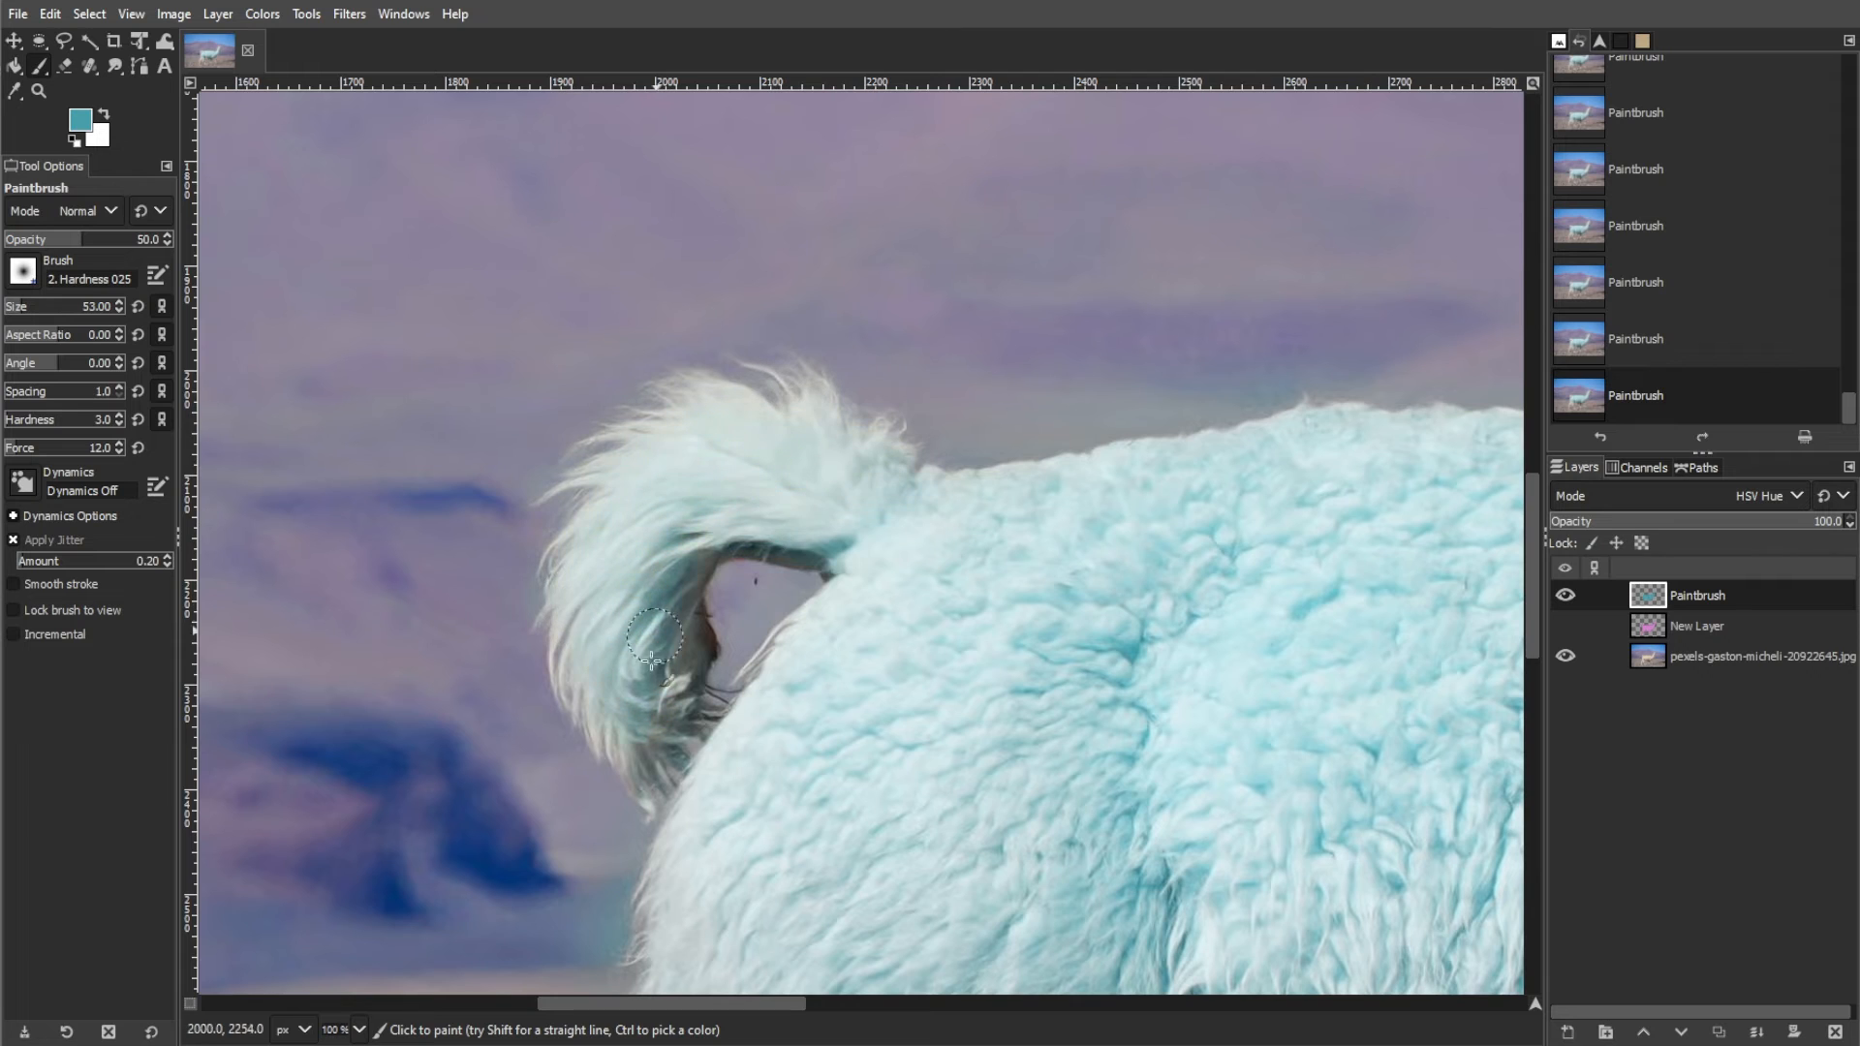
Paint teal at 50% opacity over the llama's body, neck and legs.
{"action": "scroll", "scroll_direction": "down", "scroll_amount": 3}
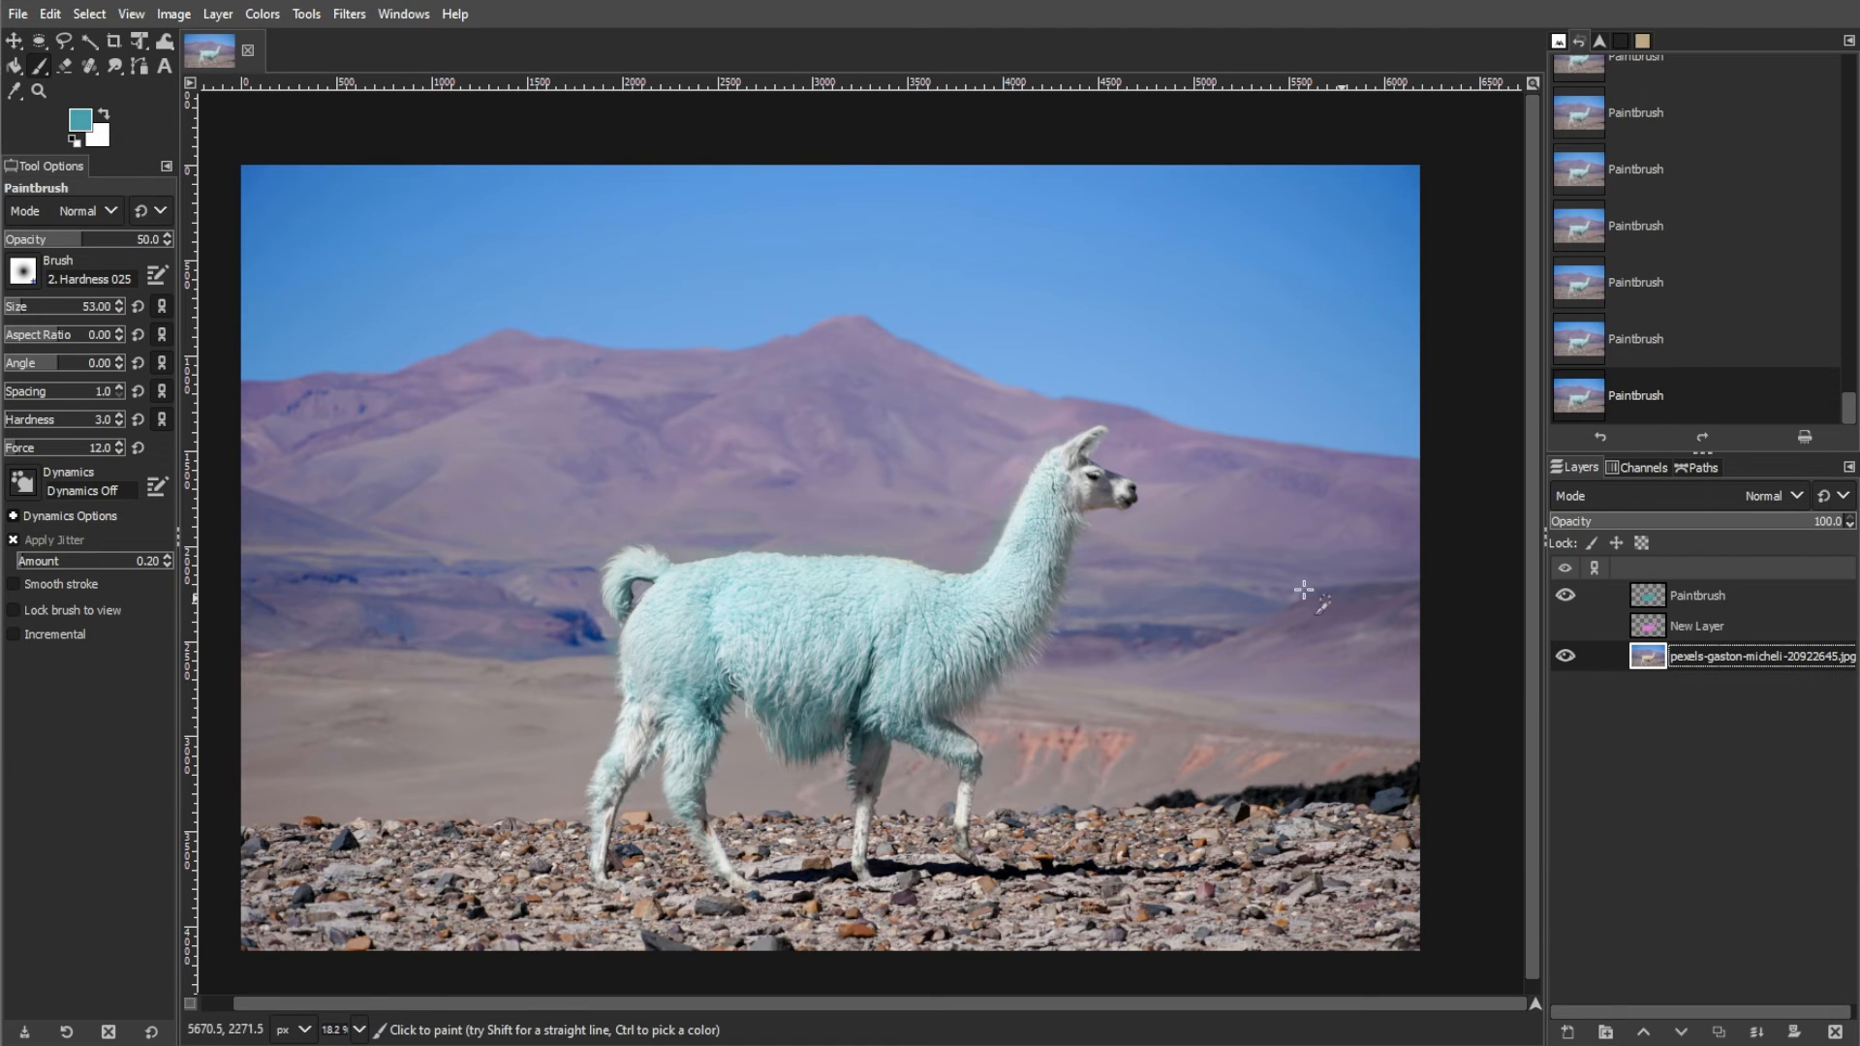
Open and dismiss the File menu, then make New Layer visible.
{"action": "left_click", "coordinate": [17, 13]}
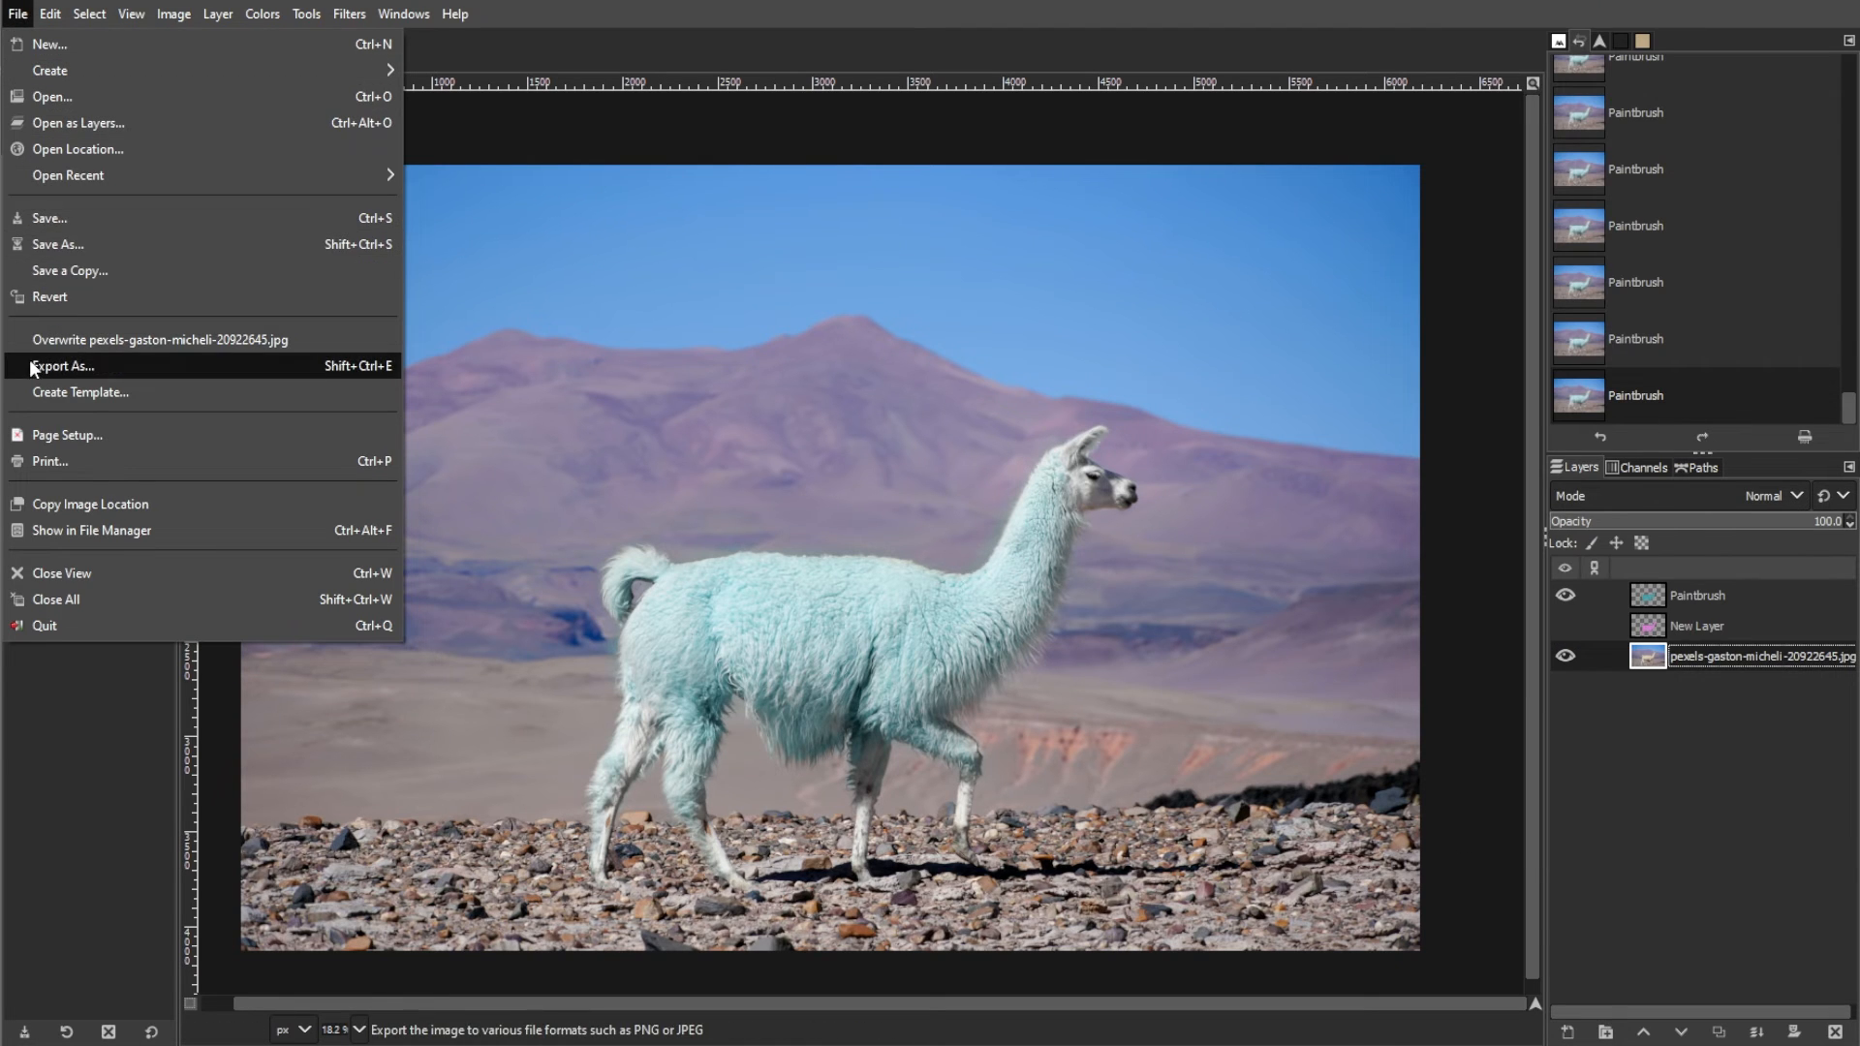
{"action": "left_click", "coordinate": [64, 365]}
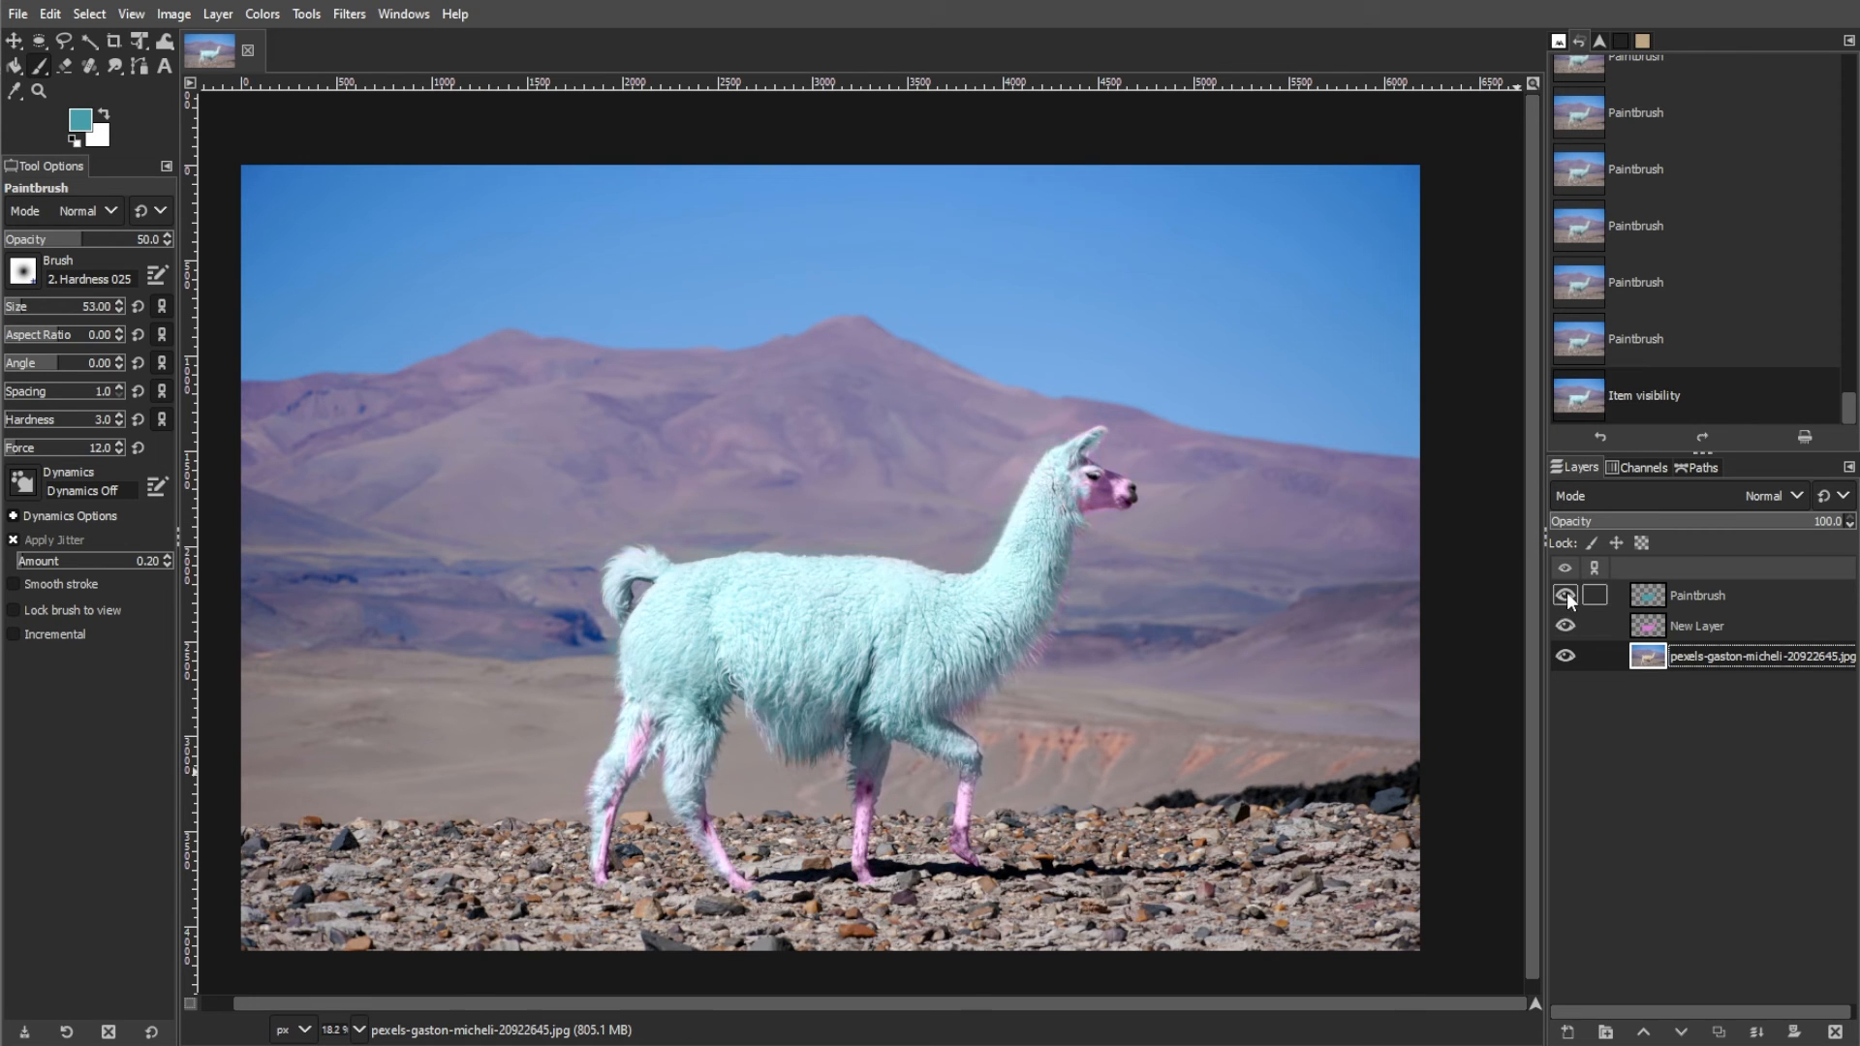
Flip Paintbrush and New Layer visibility, ending with only the teal layer shown.
{"action": "left_click", "coordinate": [1564, 625]}
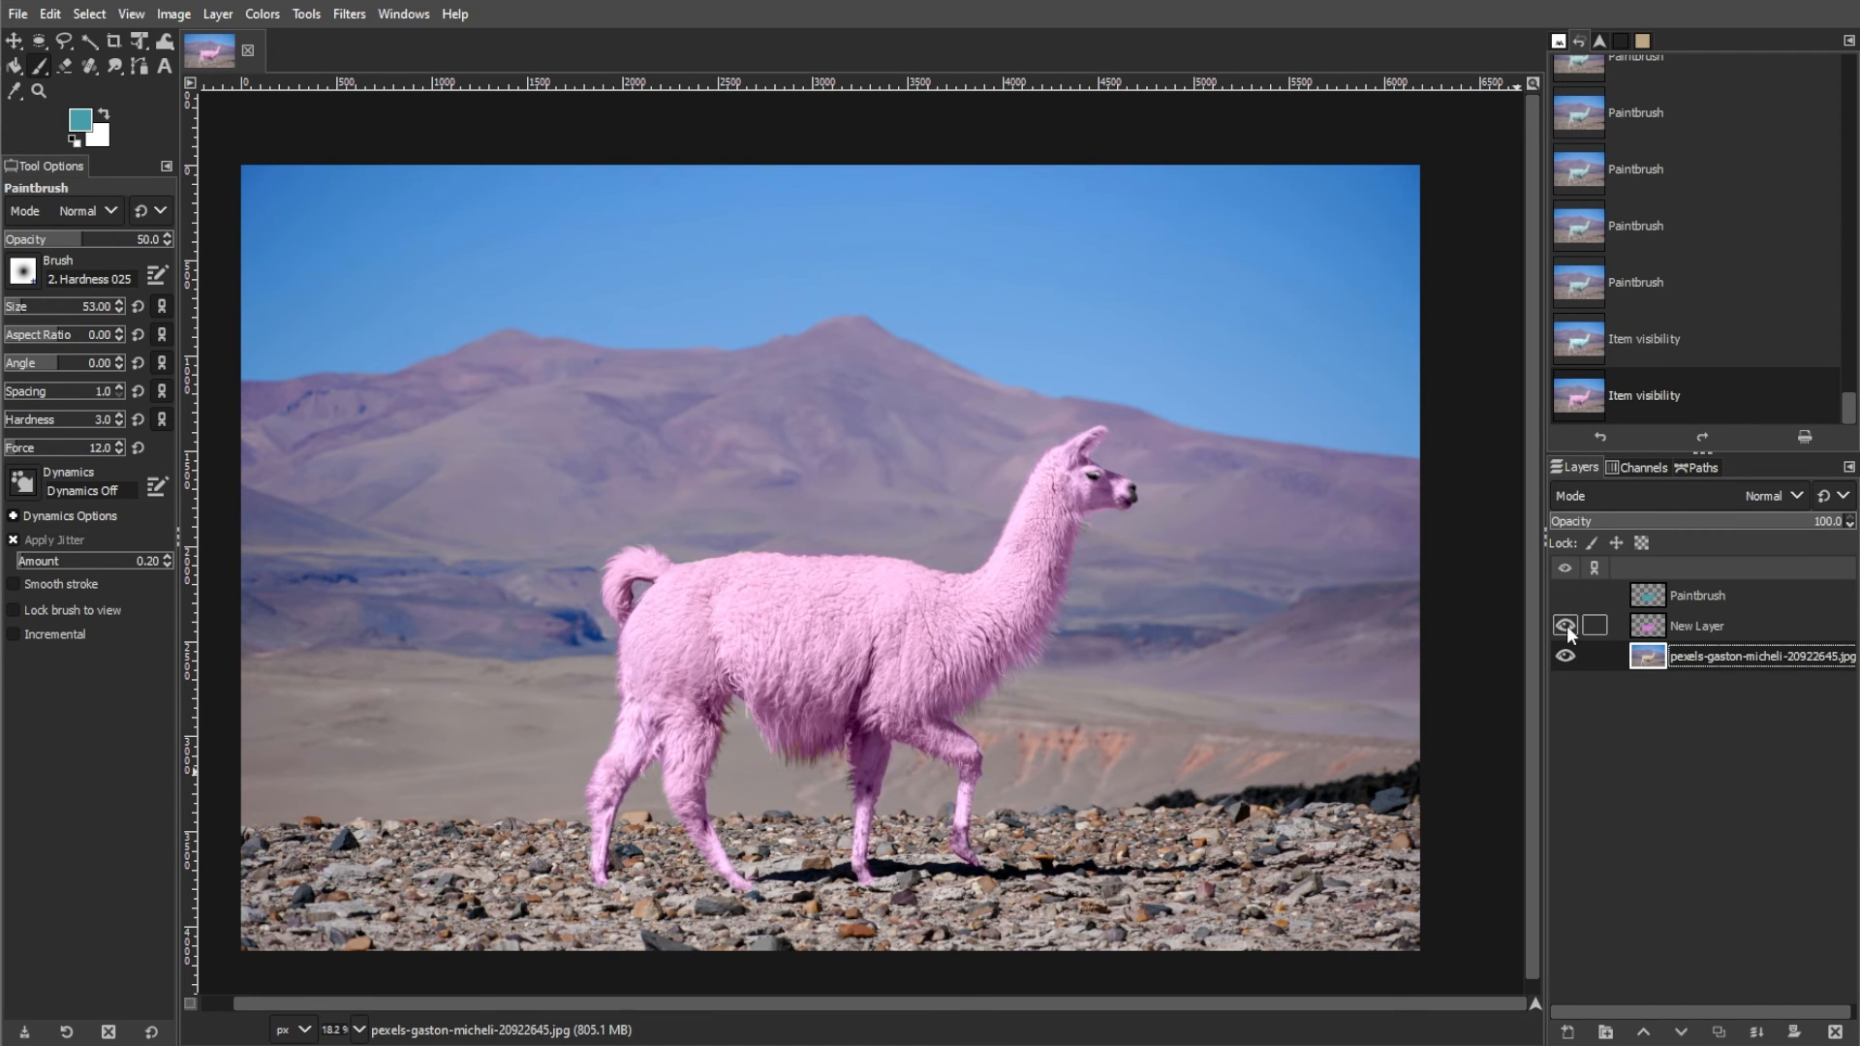
{"action": "left_click", "coordinate": [1564, 625]}
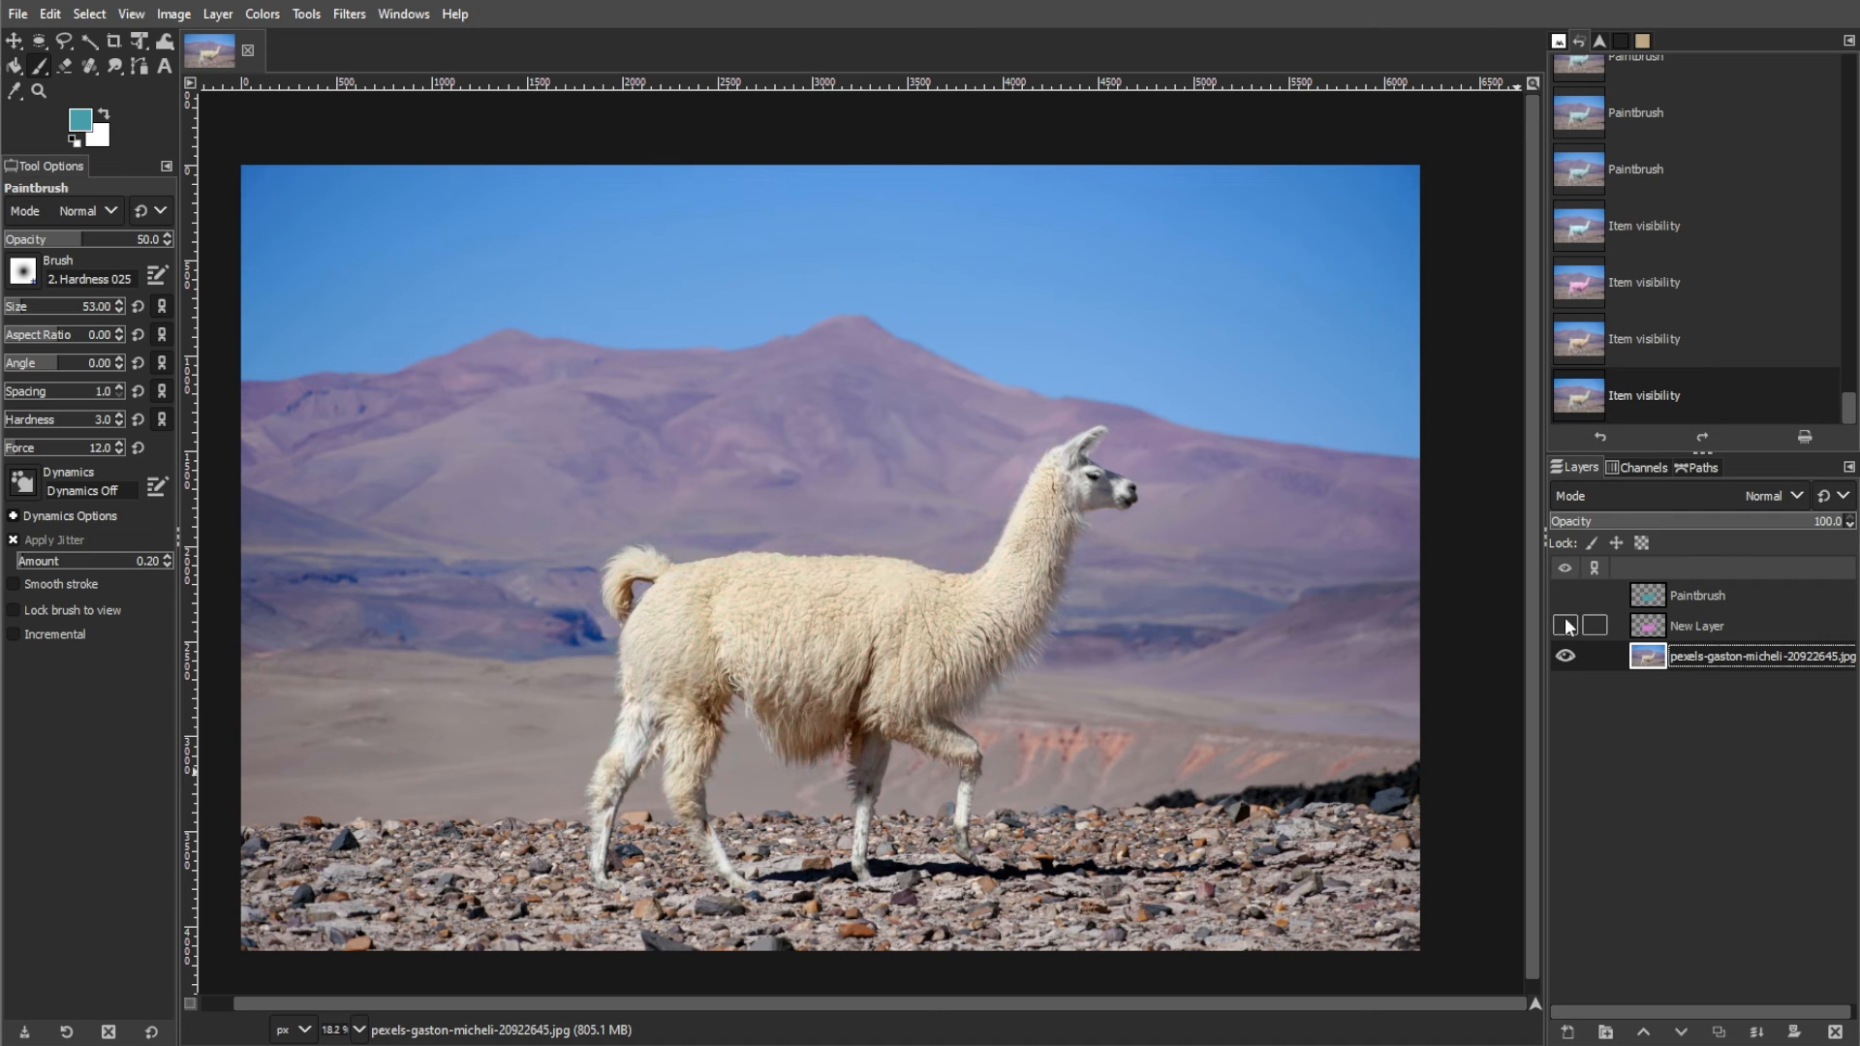
{"action": "left_click", "coordinate": [1564, 596]}
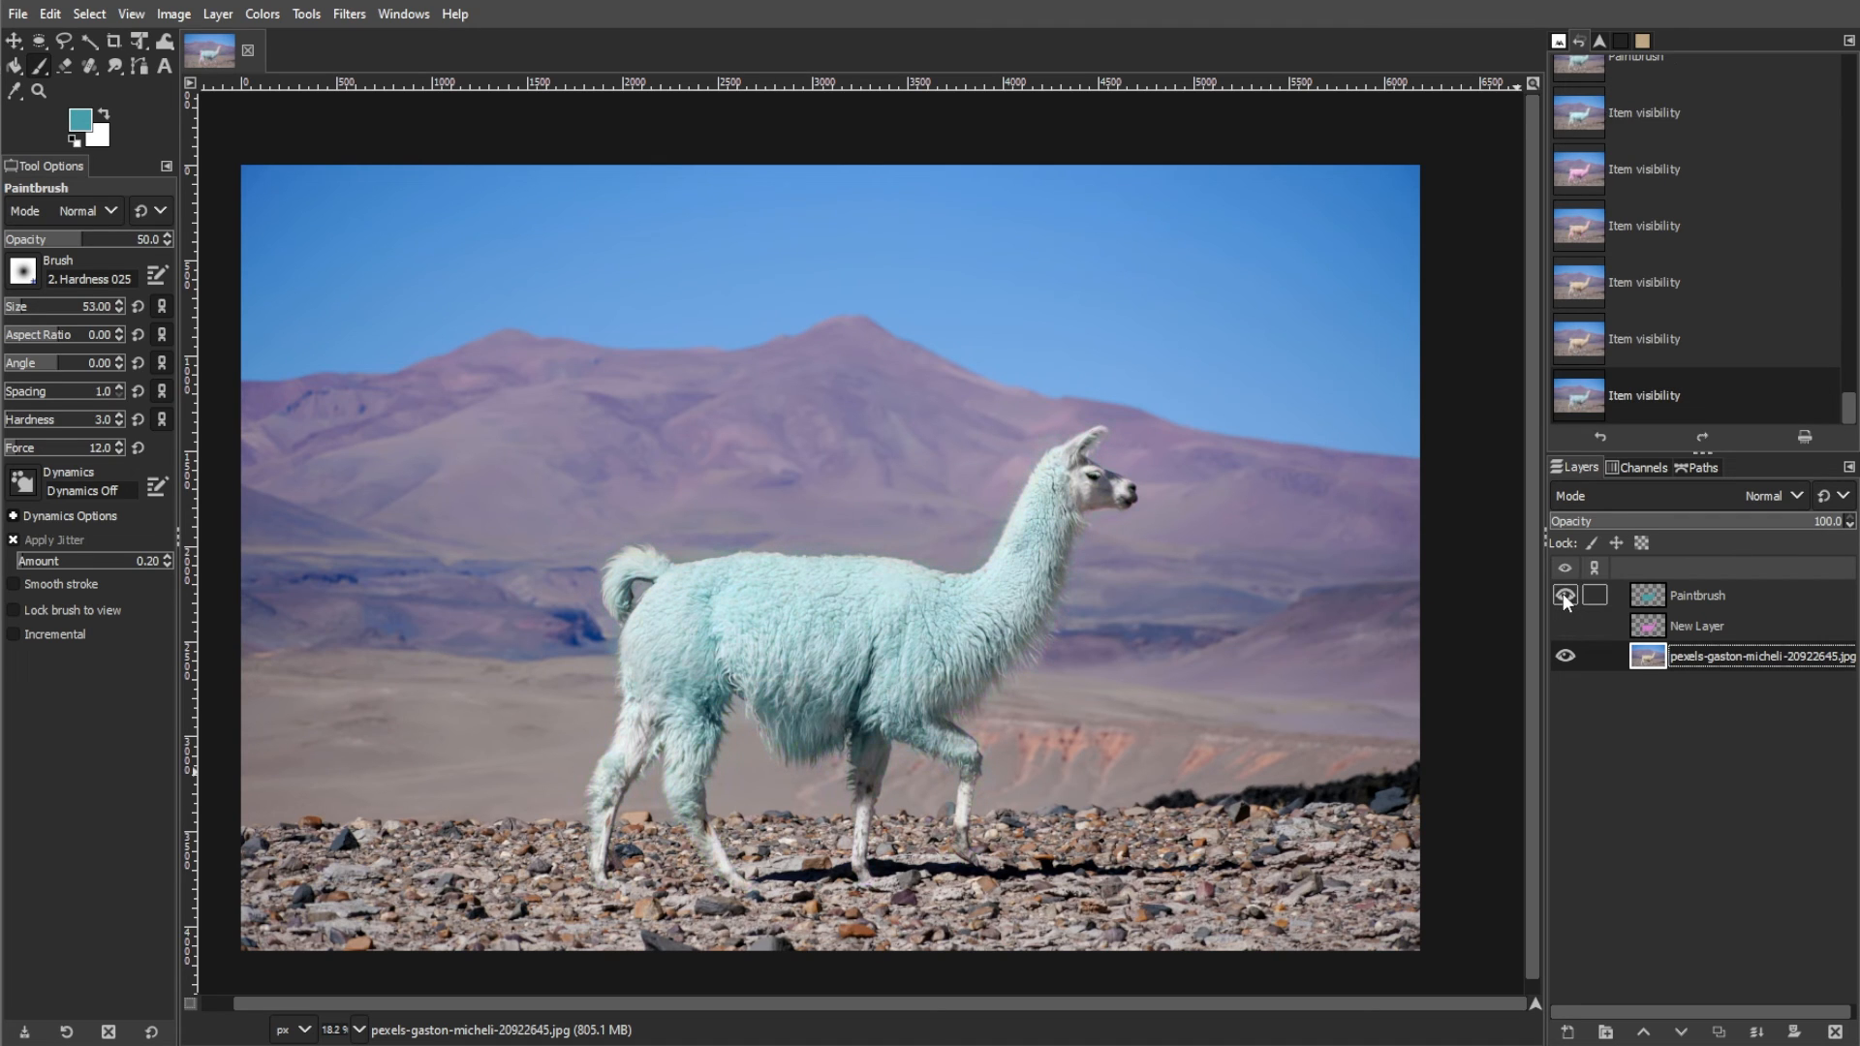
{"action": "left_click", "coordinate": [1564, 594]}
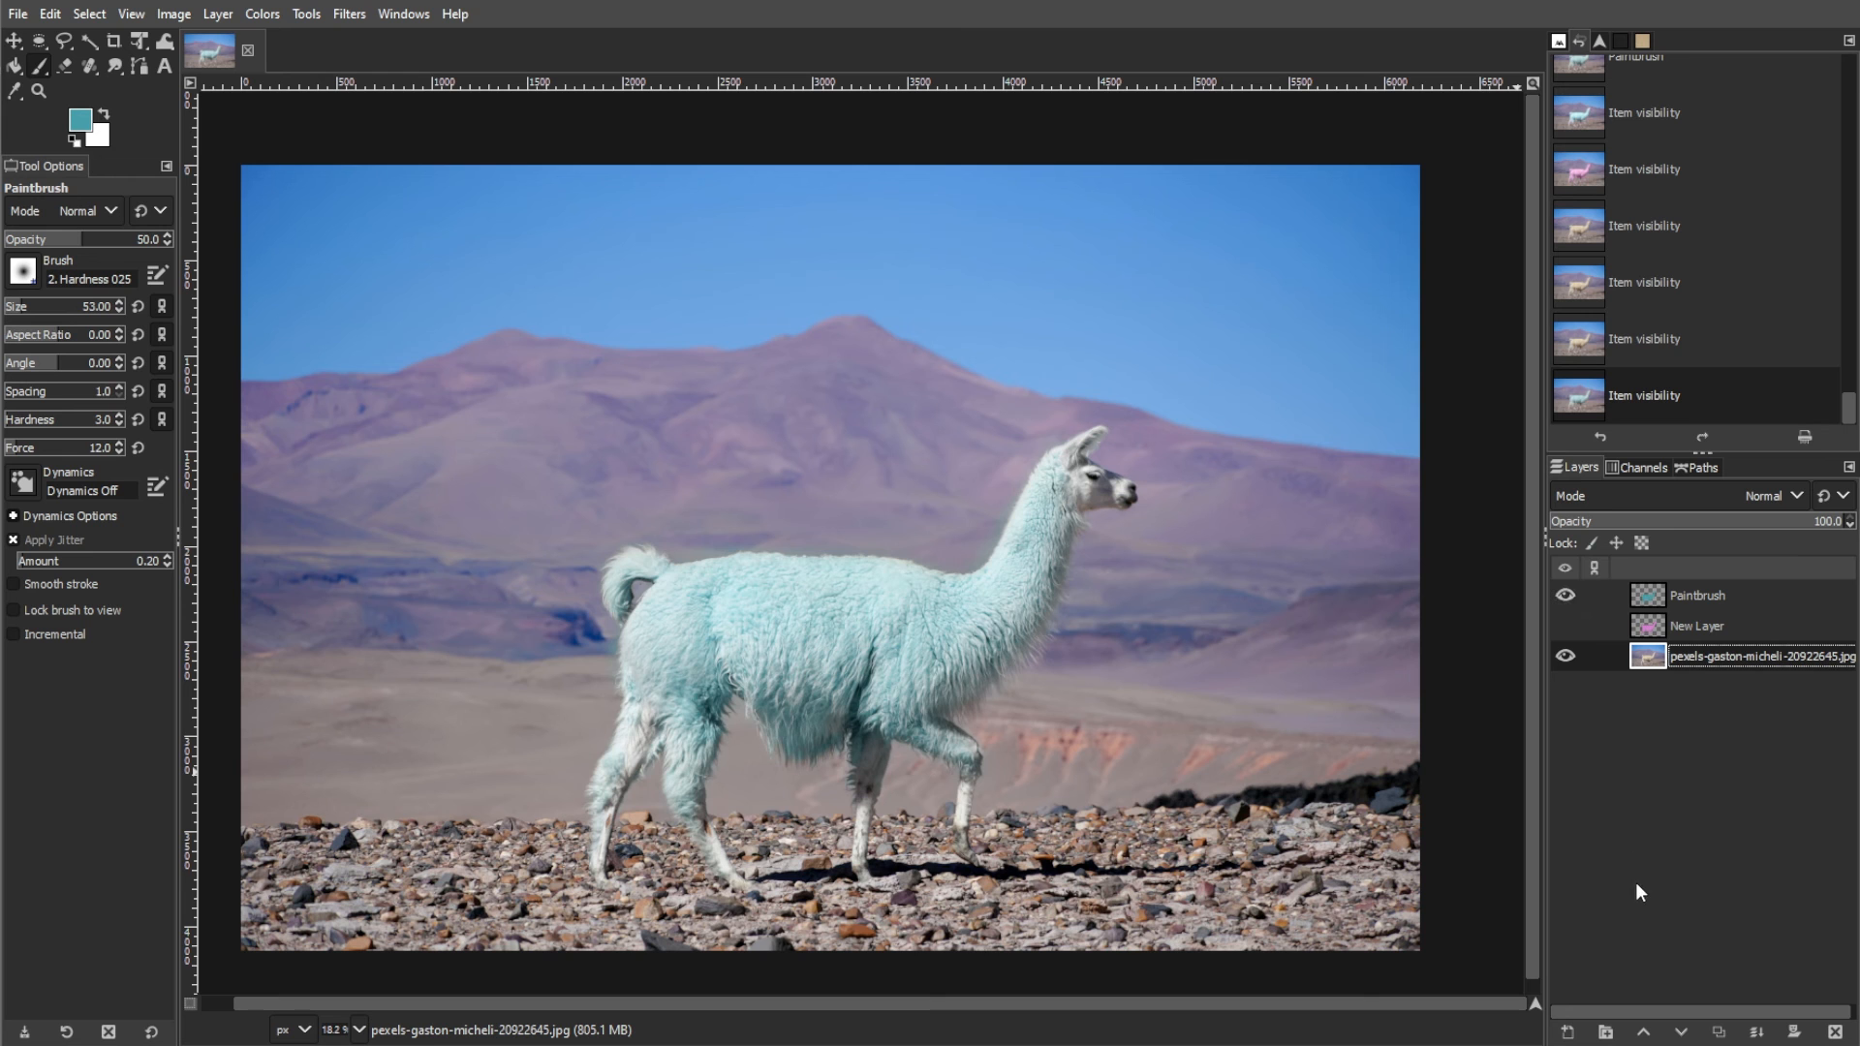